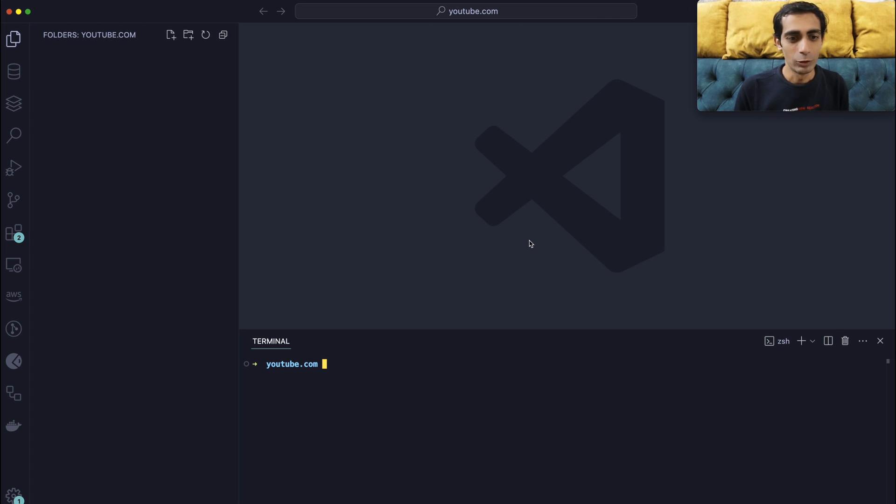
pyautogui.moveTo(253, 278)
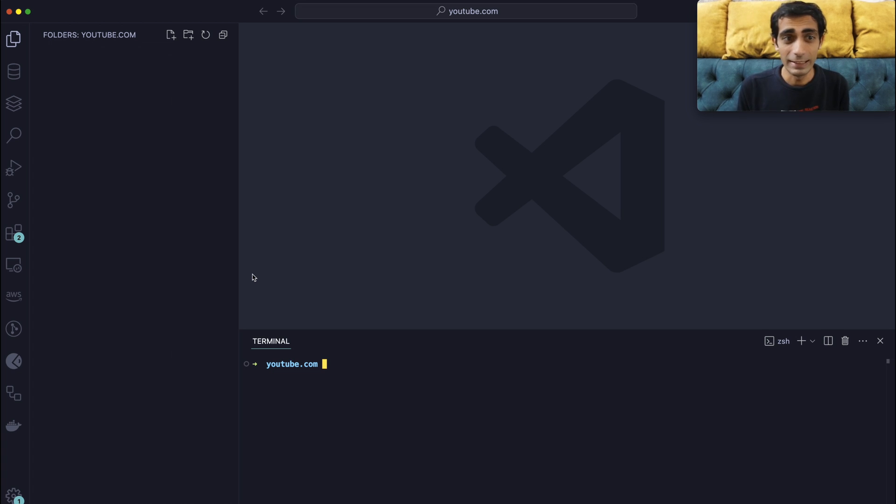
# Generate a default package.json with npm init -y and open it for viewing
pyautogui.write('npm init -y')
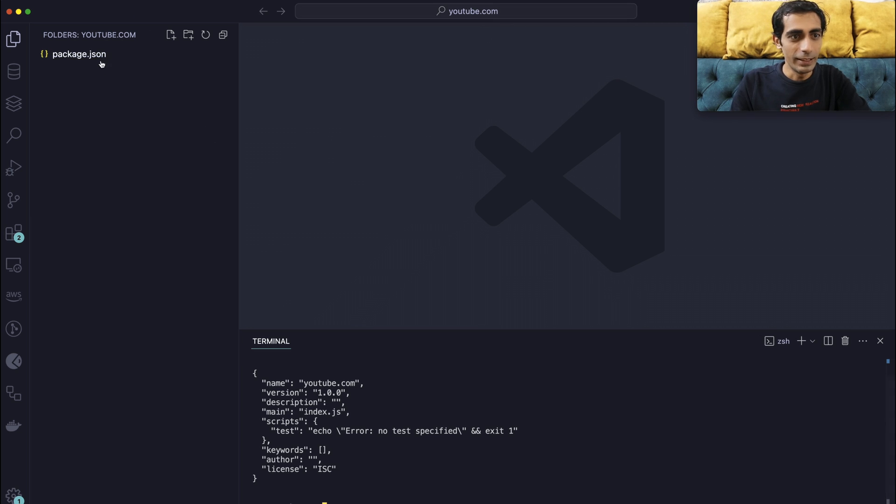
pyautogui.click(79, 54)
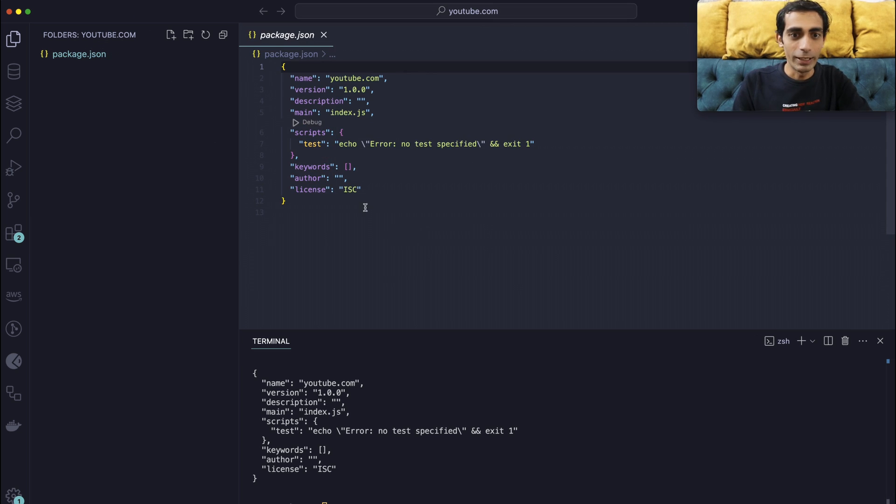
pyautogui.moveTo(311, 143)
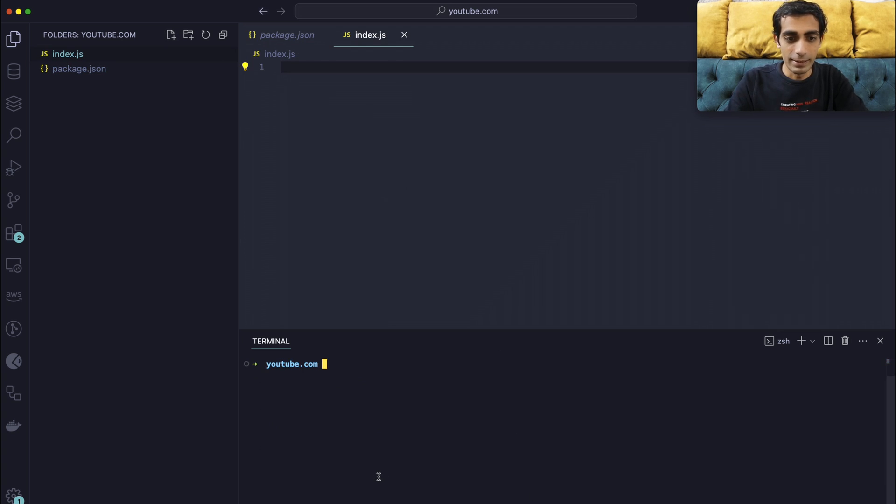
# Install express, socket.io, cors, sequelize, pg, pg-hstore and apollo-server-express with npm
pyautogui.write('npm i express socket.io cors')
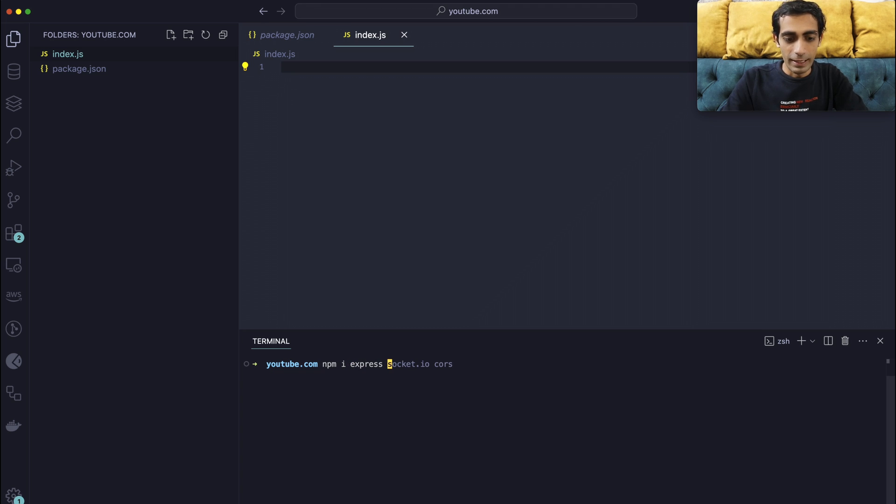
pyautogui.write('sequel')
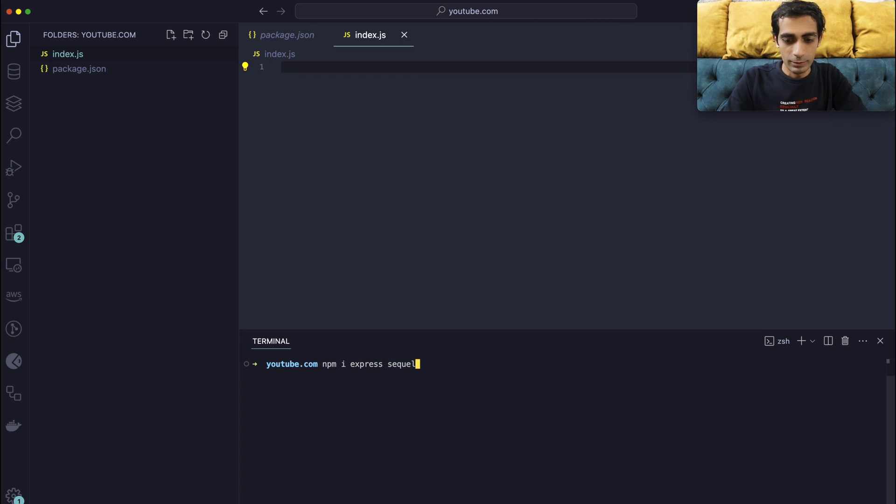
pyautogui.write('ze')
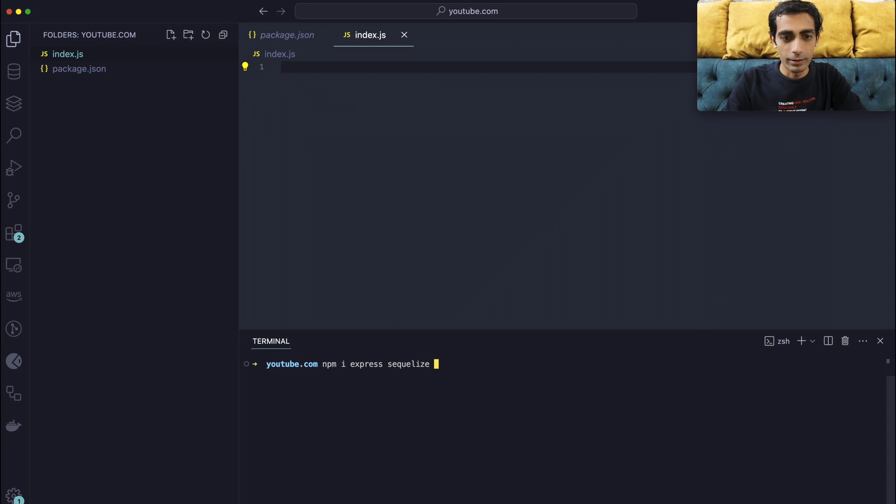
pyautogui.write('pg pg')
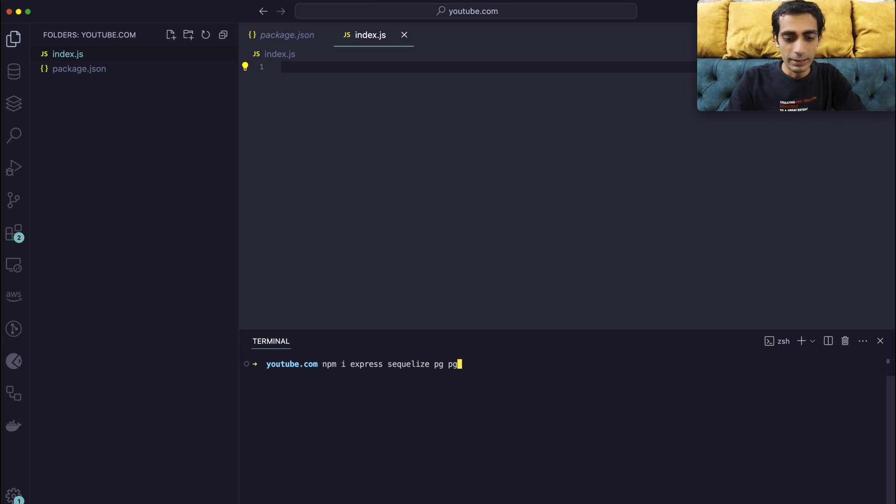
pyautogui.write('-hstor')
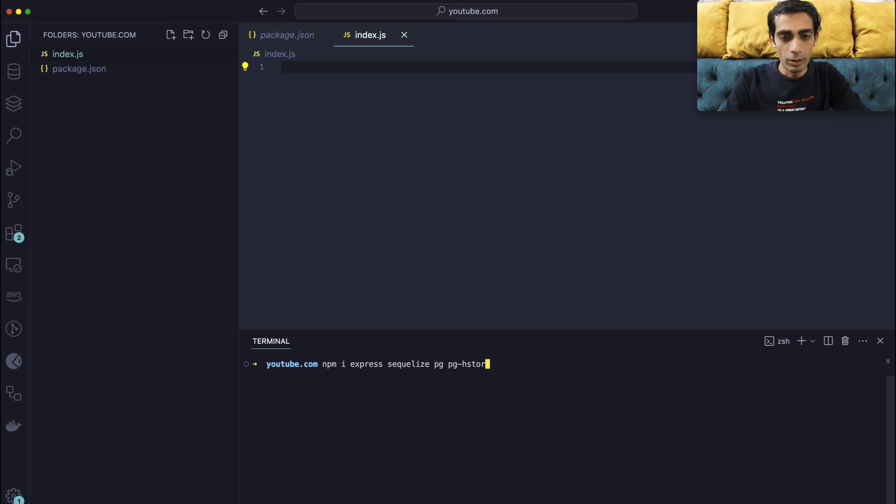
pyautogui.write('apollo-server-express')
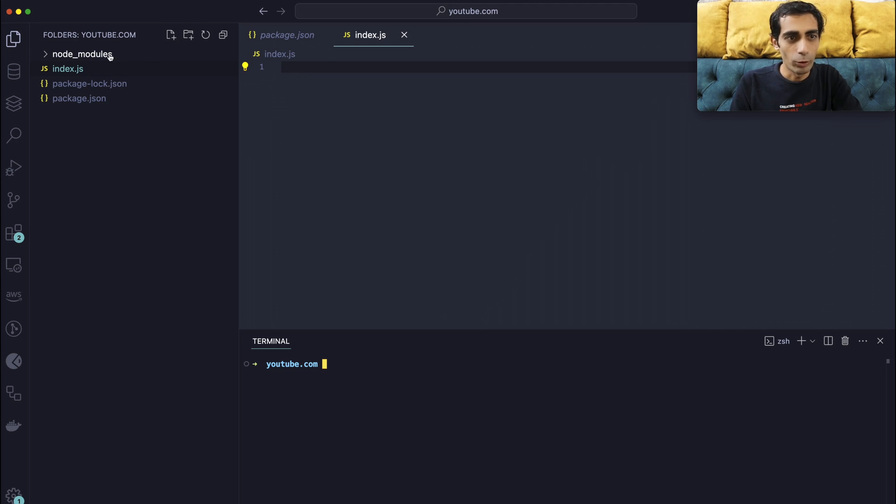
# Create resolvers, models and schemas folders at the project root, confirming the move
pyautogui.click(188, 35)
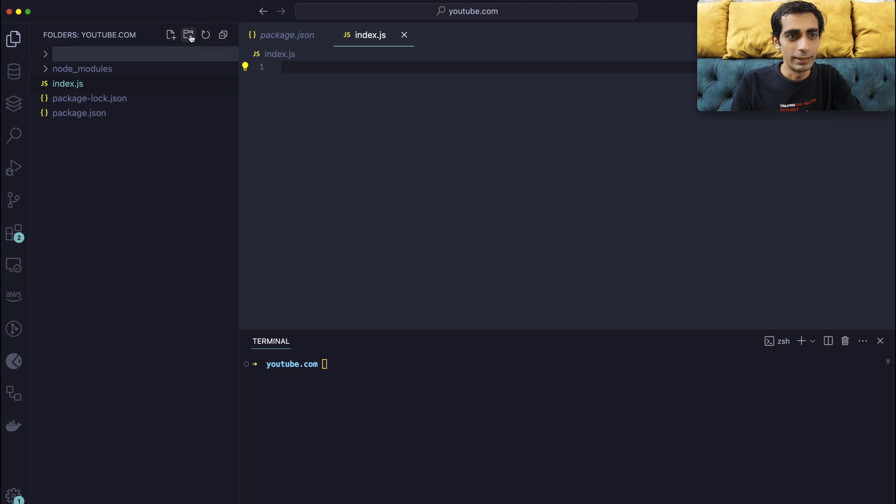
pyautogui.click(188, 35)
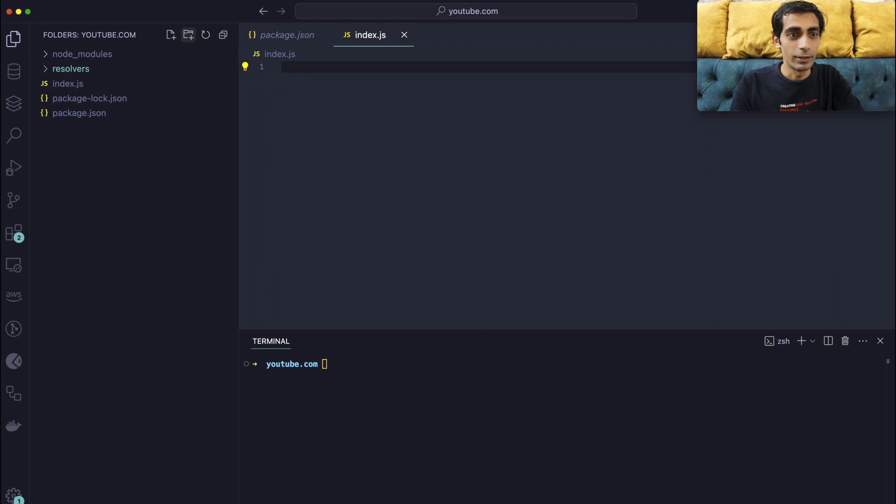
pyautogui.click(188, 35)
pyautogui.write('models')
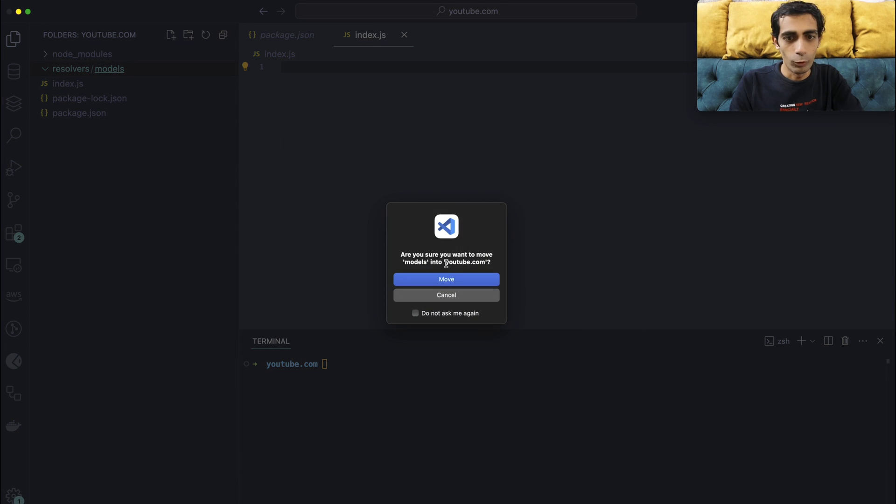
pyautogui.click(447, 280)
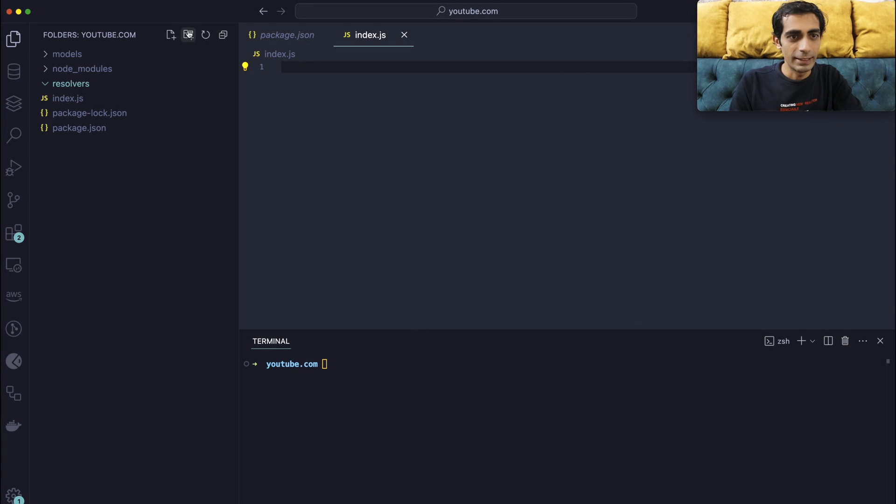
pyautogui.write('schemas')
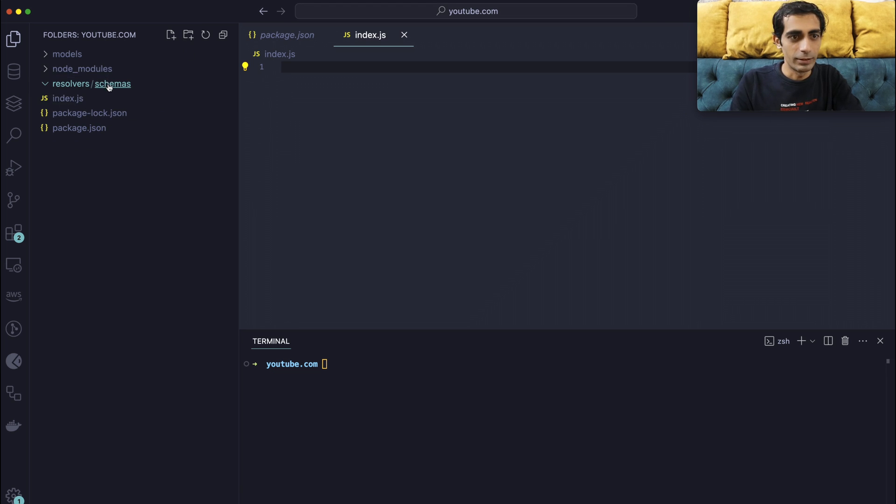
pyautogui.moveTo(450, 281)
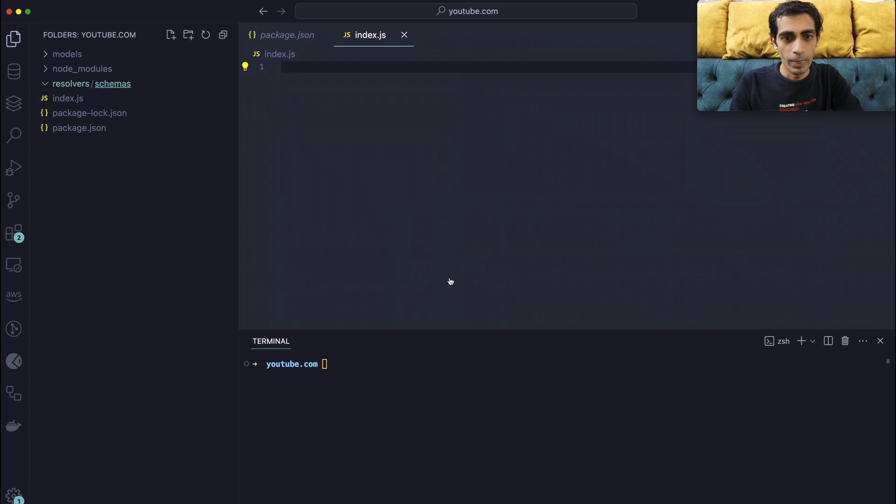
pyautogui.click(71, 84)
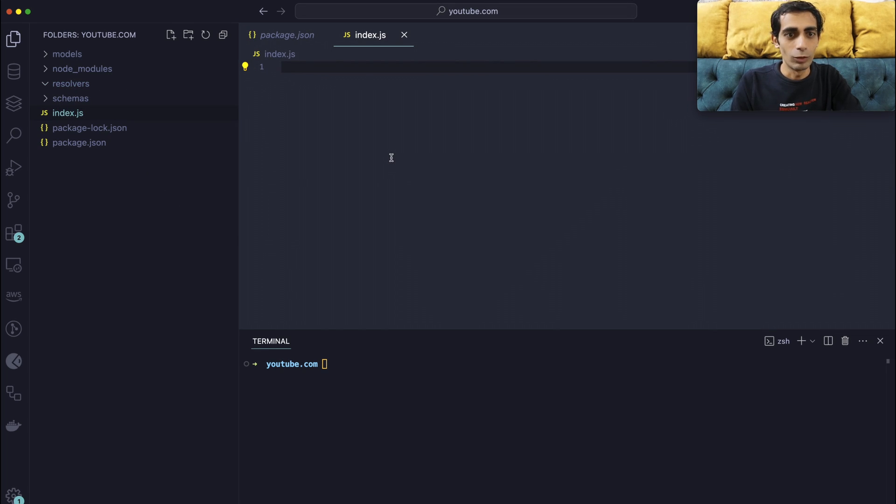
# Add const express = require('express') as the first line of index.js
pyautogui.write('const express = re')
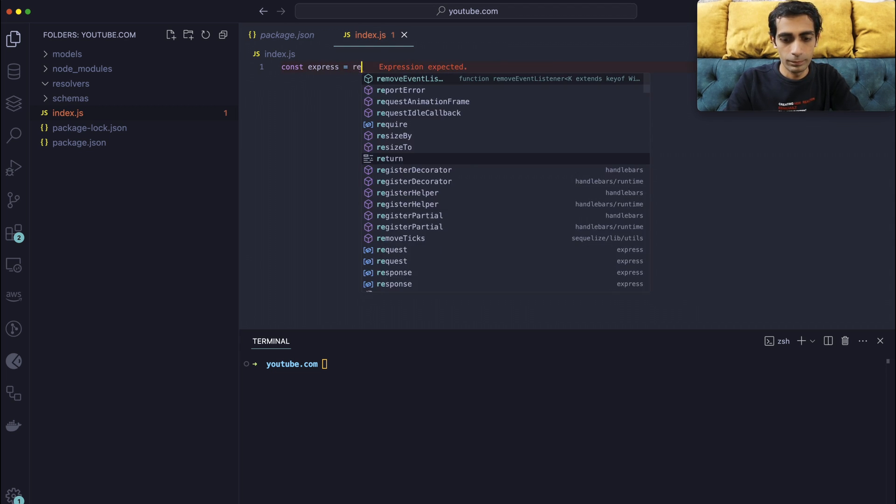
pyautogui.write('quire(')
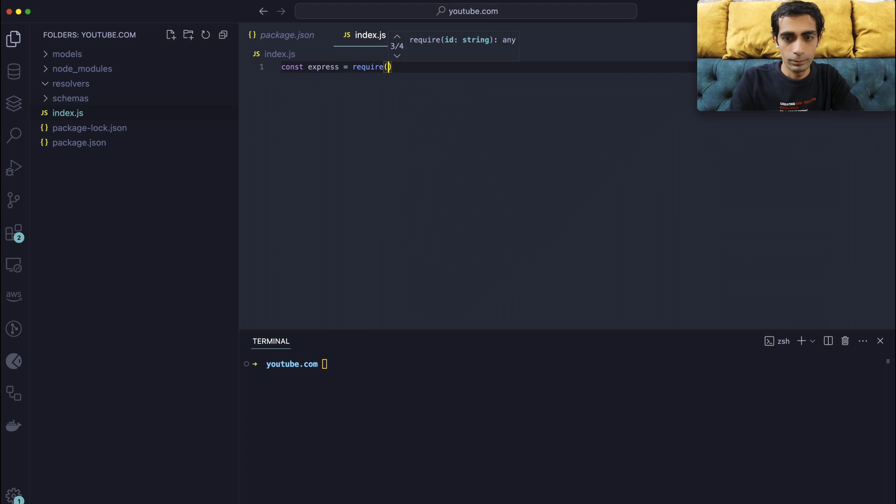
pyautogui.write("'express'")
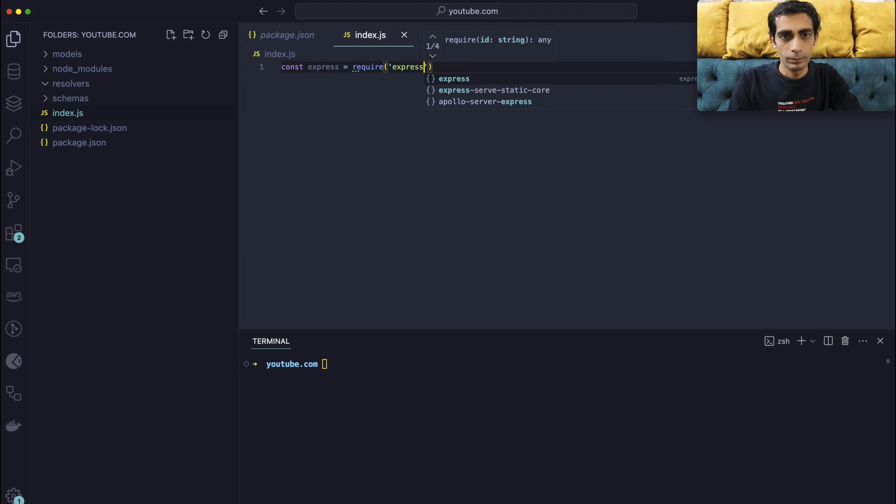
pyautogui.press('Enter')
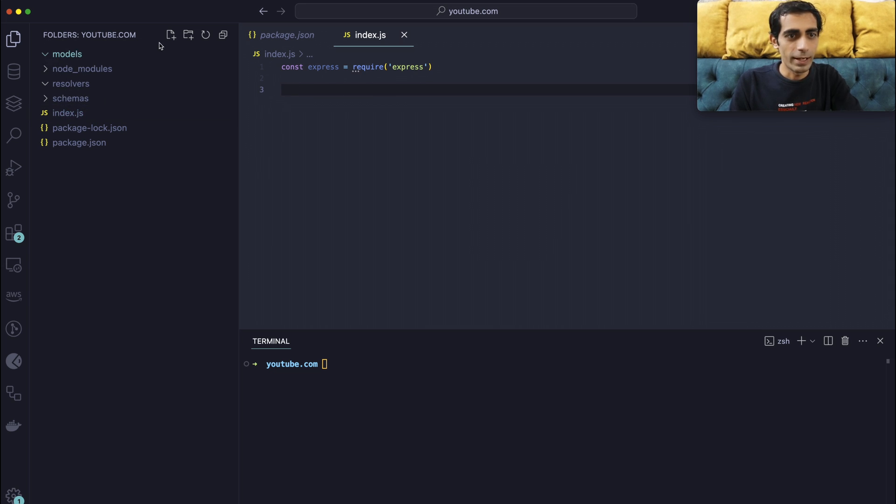
# Create models/item.js with the Item model (name, description, timestamps) plus models/index.js
pyautogui.click(171, 35)
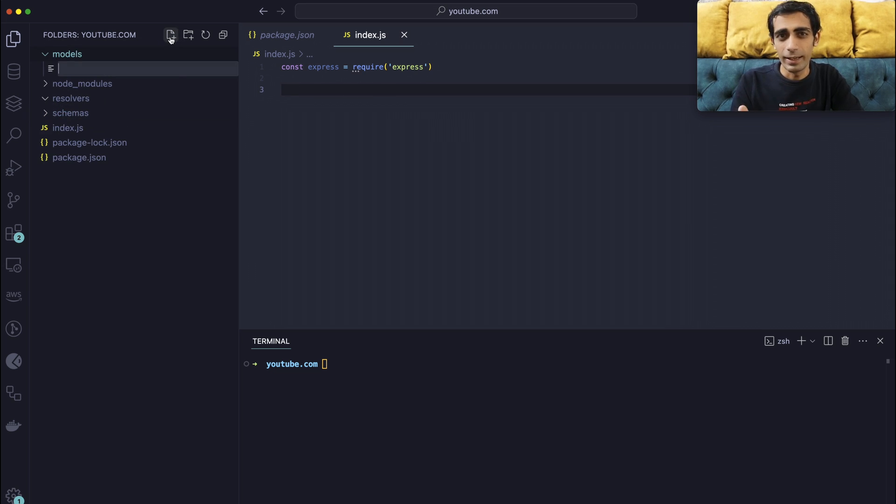
pyautogui.write('item')
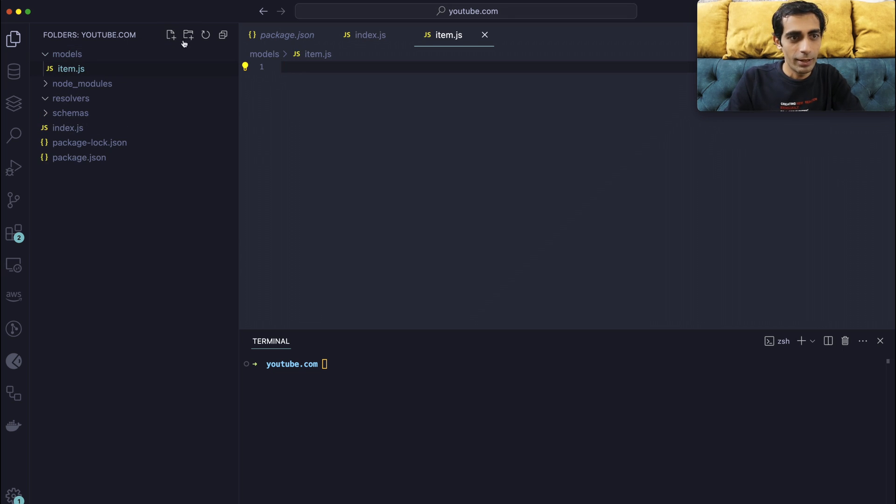
pyautogui.click(170, 35)
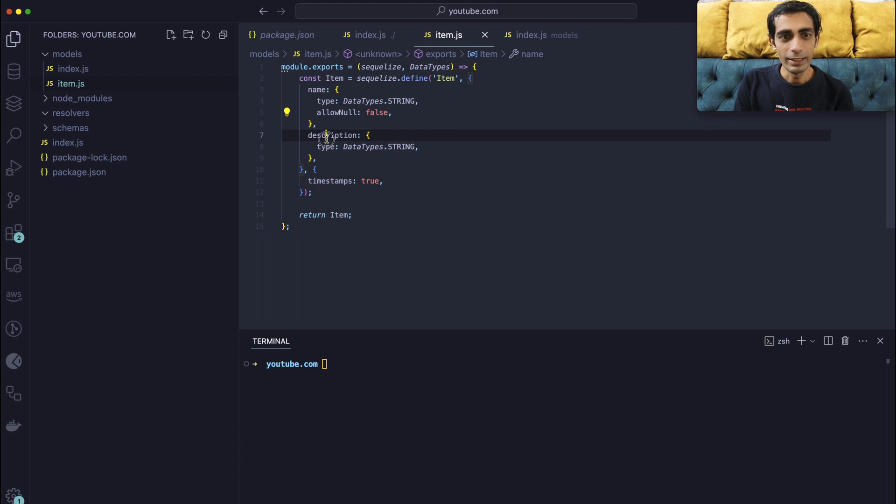
pyautogui.doubleClick(331, 136)
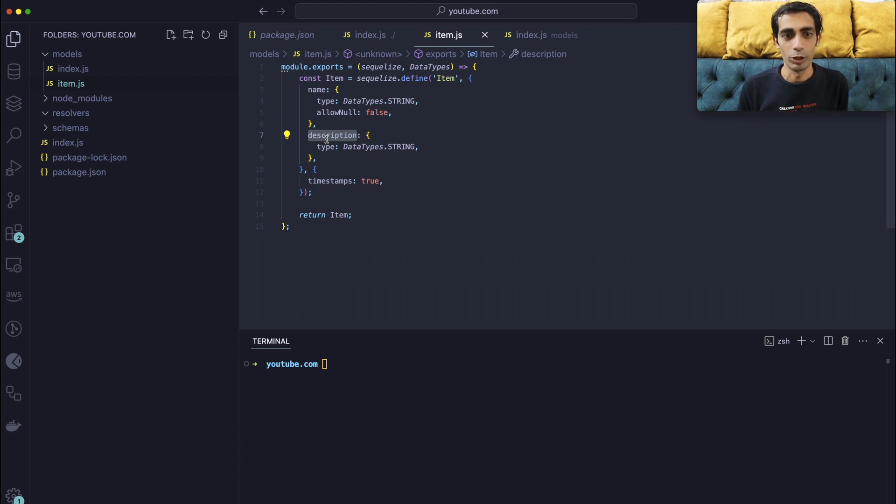
pyautogui.moveTo(397, 181)
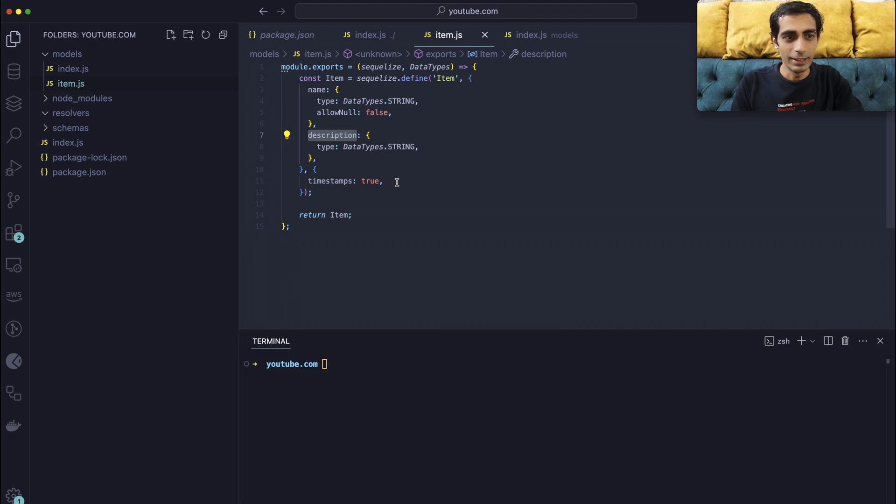
# Write the postgres_db Sequelize connection in models/index.js, syncing and exporting sequelize and Item
pyautogui.click(531, 35)
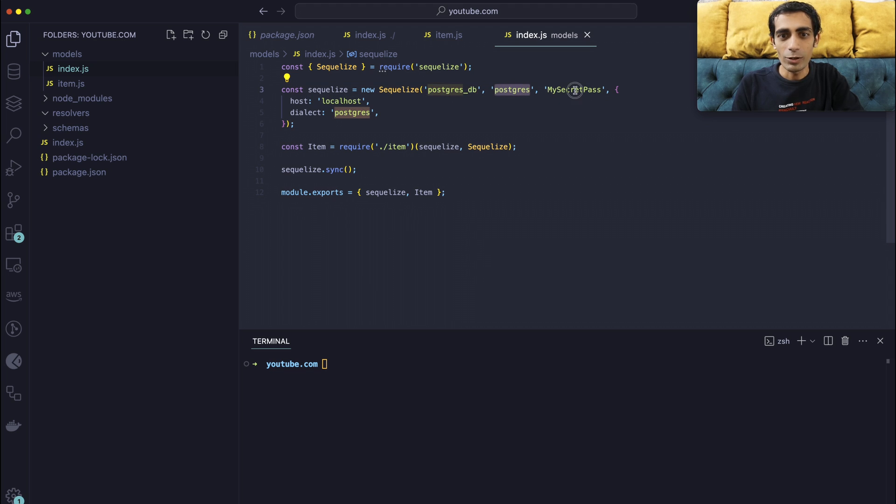
pyautogui.doubleClick(575, 89)
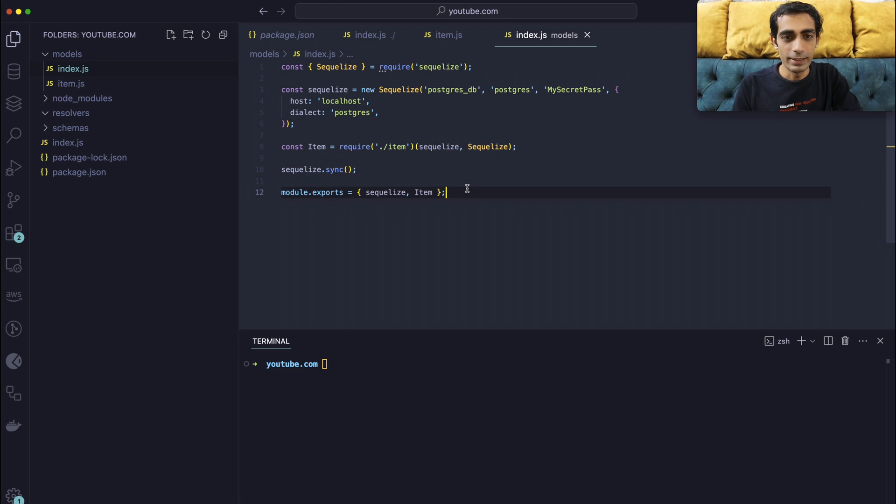
pyautogui.click(67, 53)
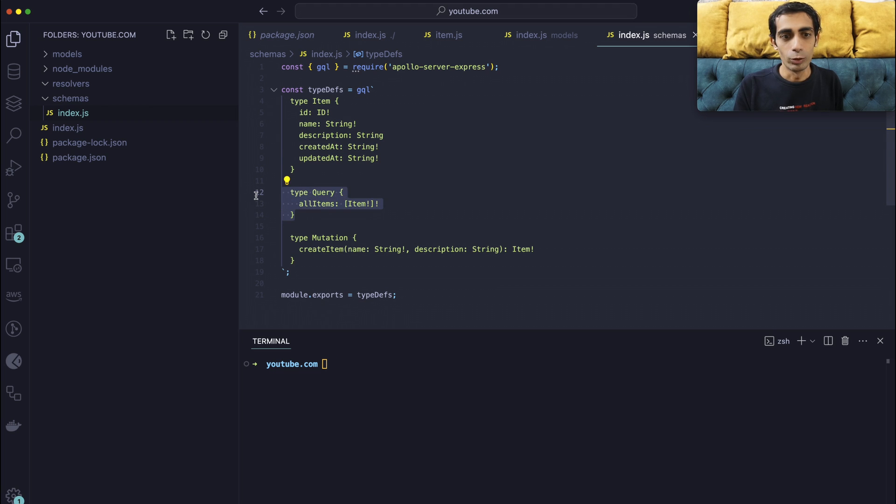
# Finish the schemas/index.js typeDefs for Item, allItems and createItem(name, description)
pyautogui.click(313, 260)
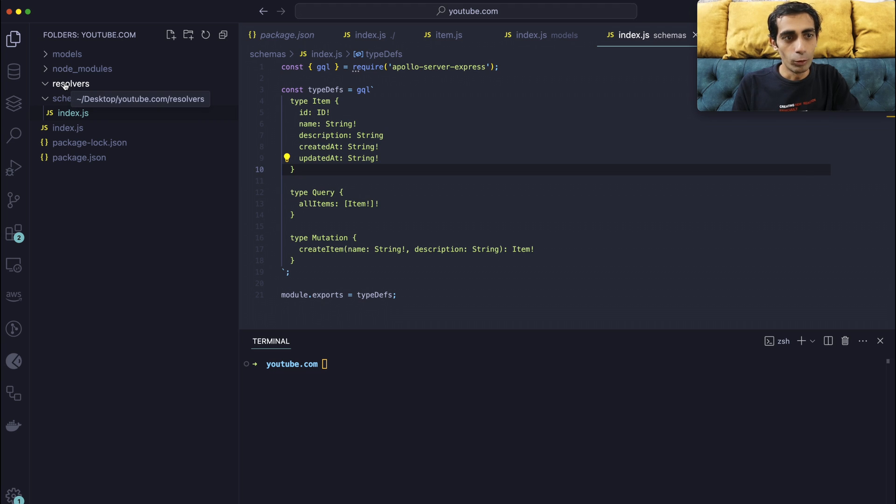
# Open resolvers/index.js and paste the allItems findAll and createItem resolvers
pyautogui.click(70, 84)
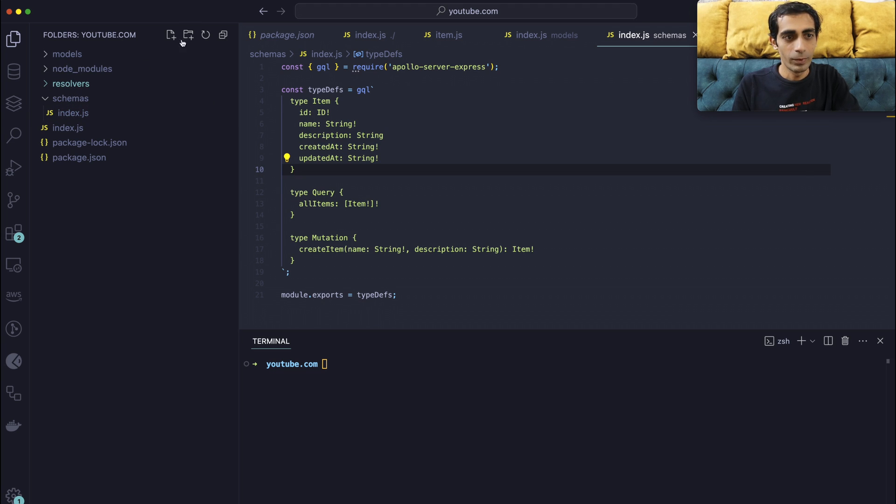
pyautogui.click(171, 35)
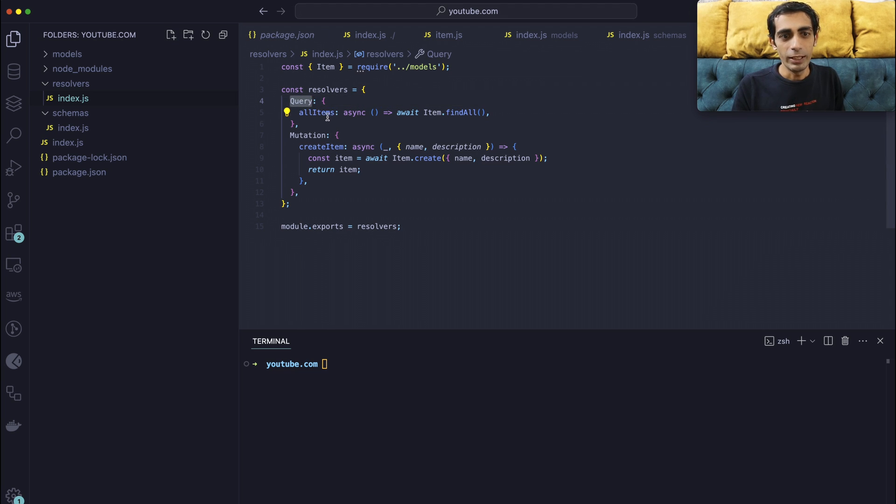
pyautogui.doubleClick(316, 112)
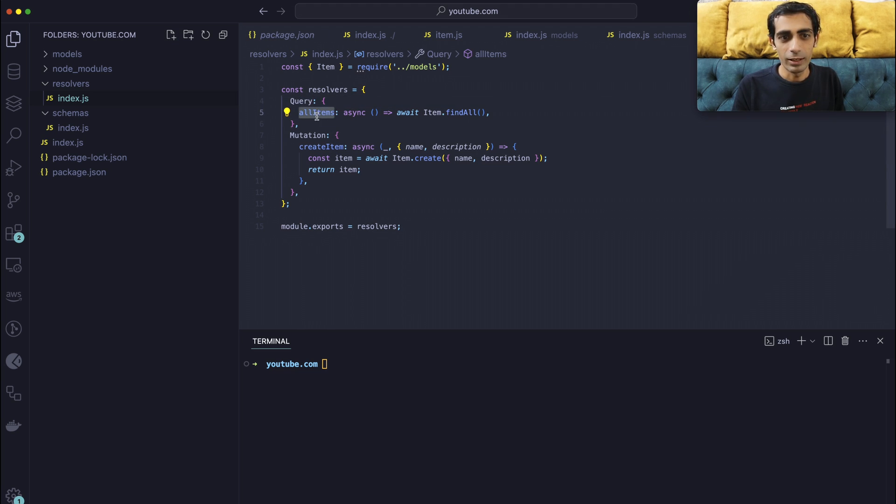
pyautogui.moveTo(315, 112)
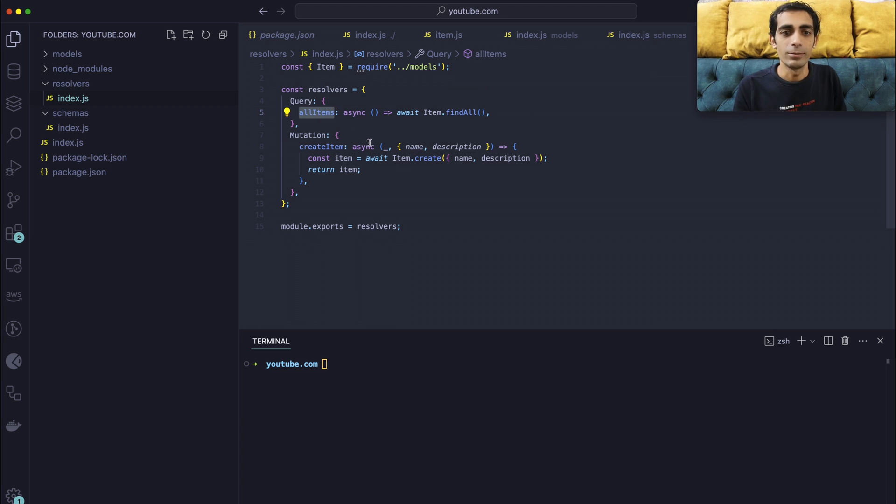
pyautogui.moveTo(316, 112)
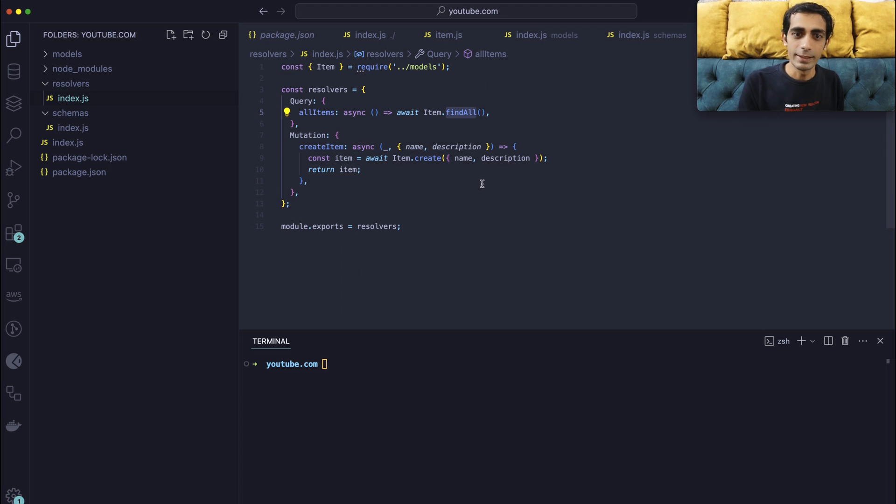
pyautogui.moveTo(421, 67)
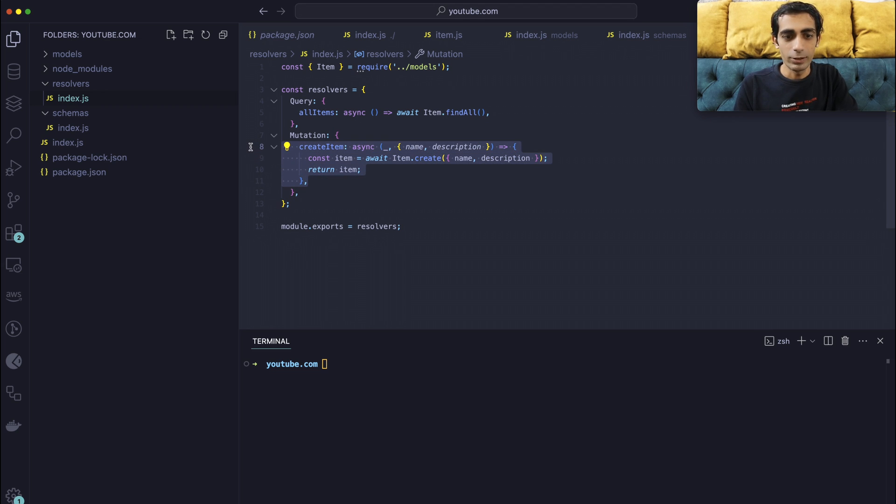
pyautogui.press('cmd+v')
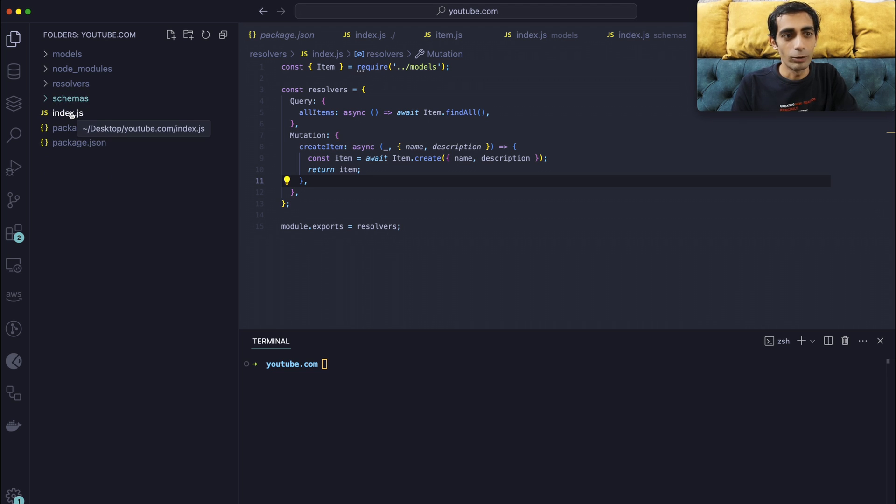
# Write root index.js requires and a startServer creating ApolloServer on Express, listening on port 4000
pyautogui.click(67, 112)
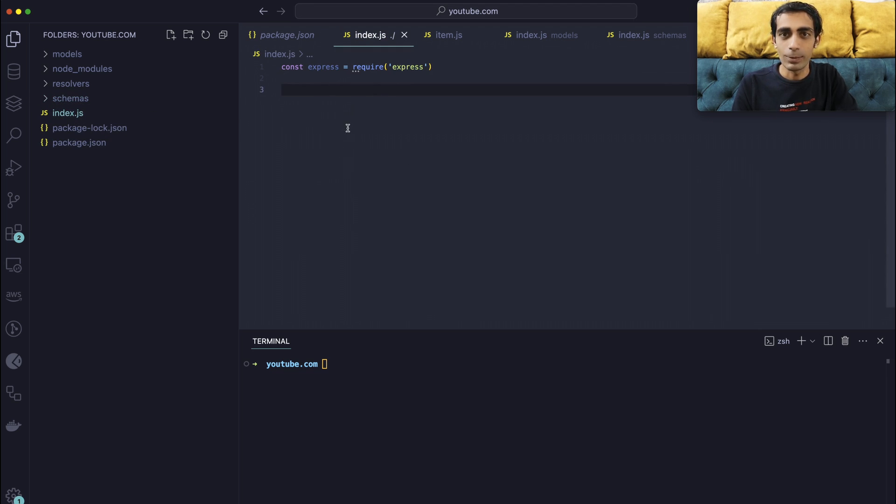
pyautogui.write(';')
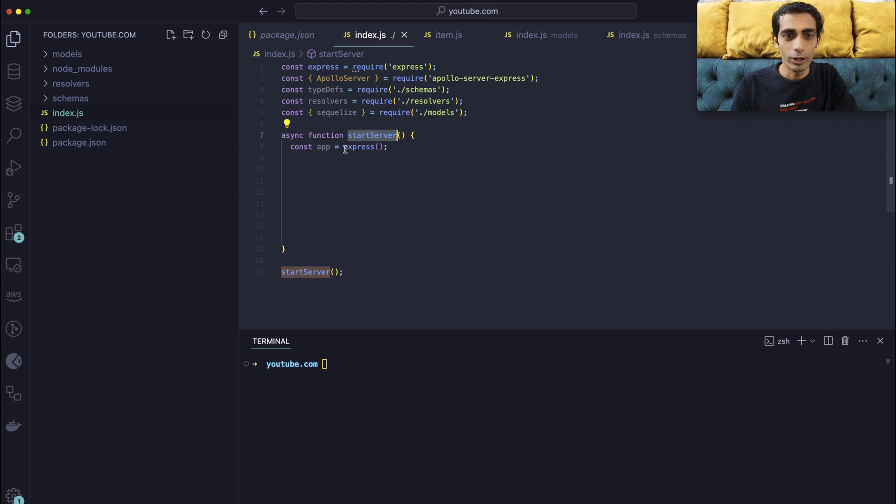
pyautogui.moveTo(341, 229)
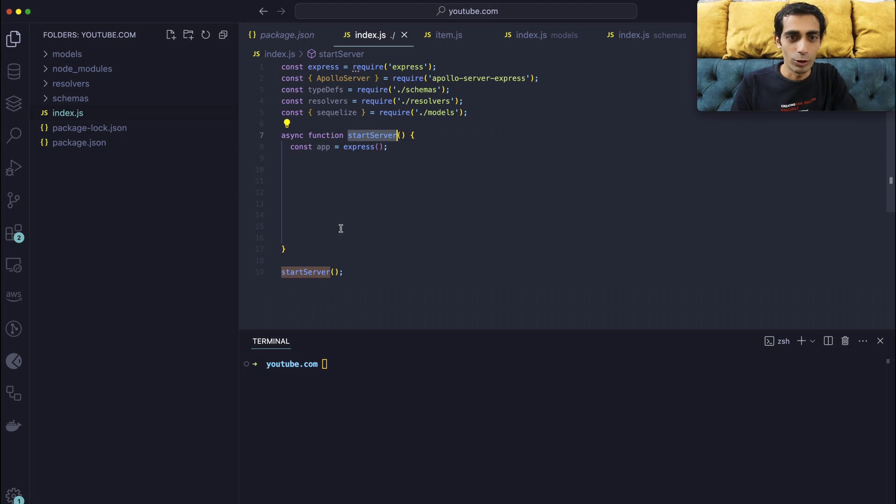
pyautogui.write('const server = new ApolloServer({')
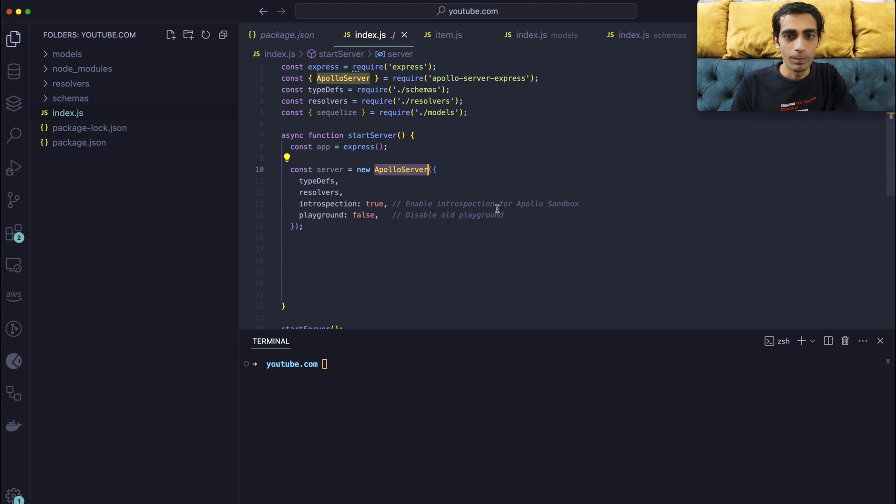
pyautogui.moveTo(585, 201)
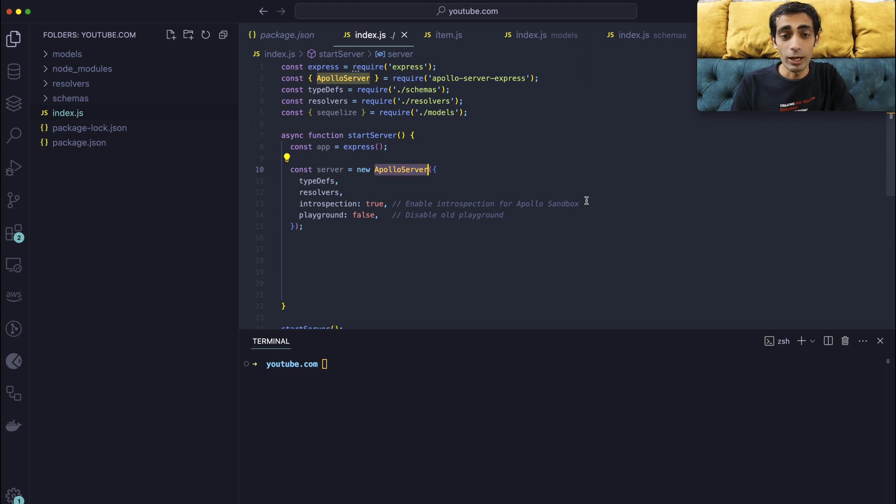
pyautogui.moveTo(326, 204)
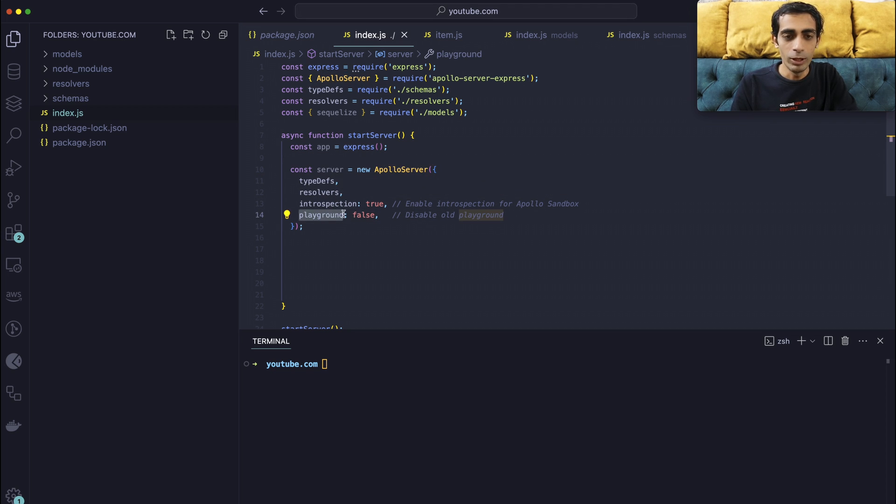
pyautogui.moveTo(333, 228)
pyautogui.write('server.applyMiddleware({ app });')
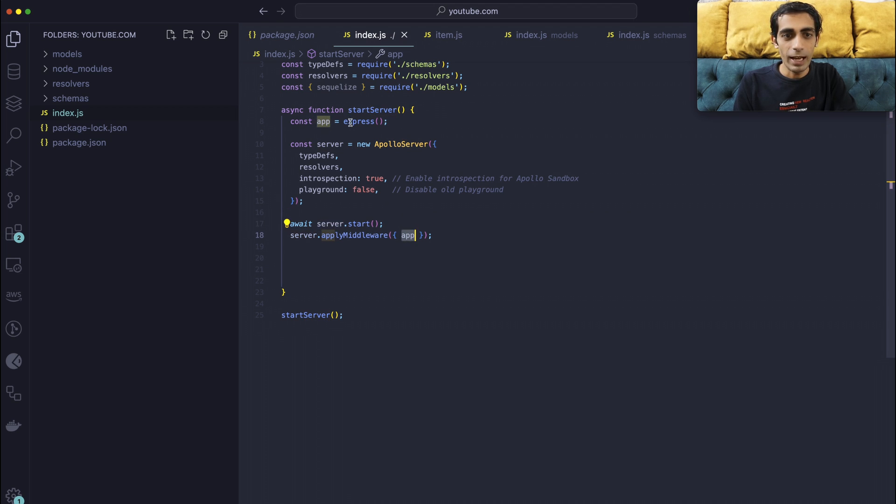
pyautogui.write('app.listen({ port: 4000 }, () => {')
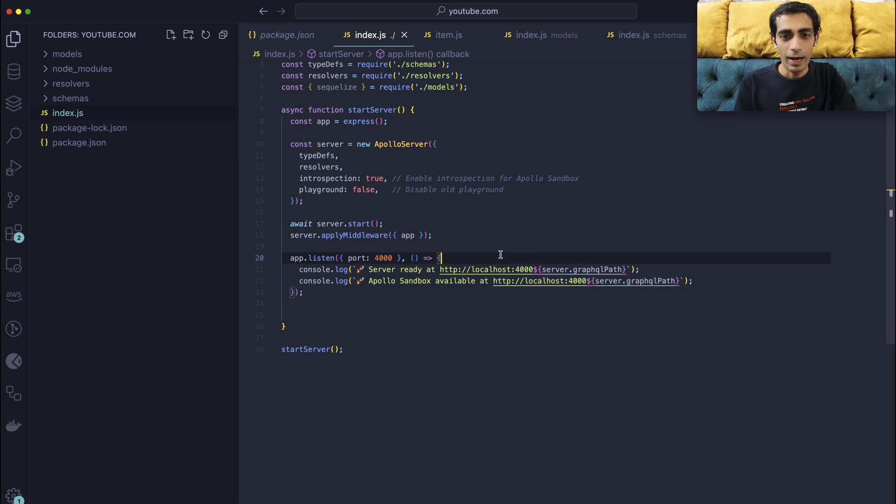
pyautogui.moveTo(657, 281)
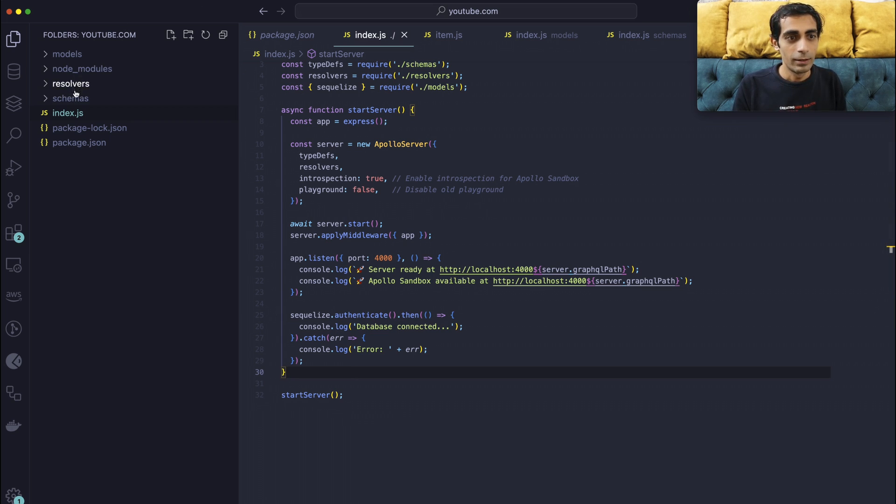
# Add sequelize.authenticate success and error logging, checking database settings in models/index.js
pyautogui.click(66, 54)
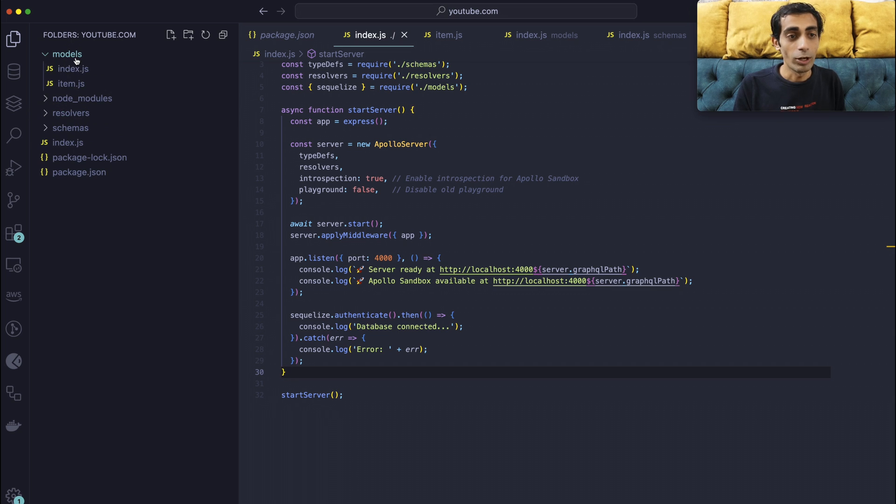
pyautogui.click(531, 35)
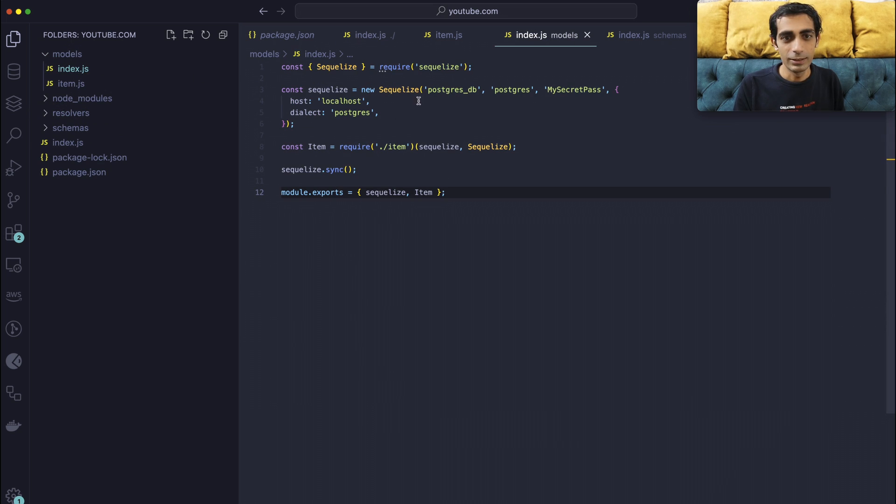
pyautogui.click(370, 35)
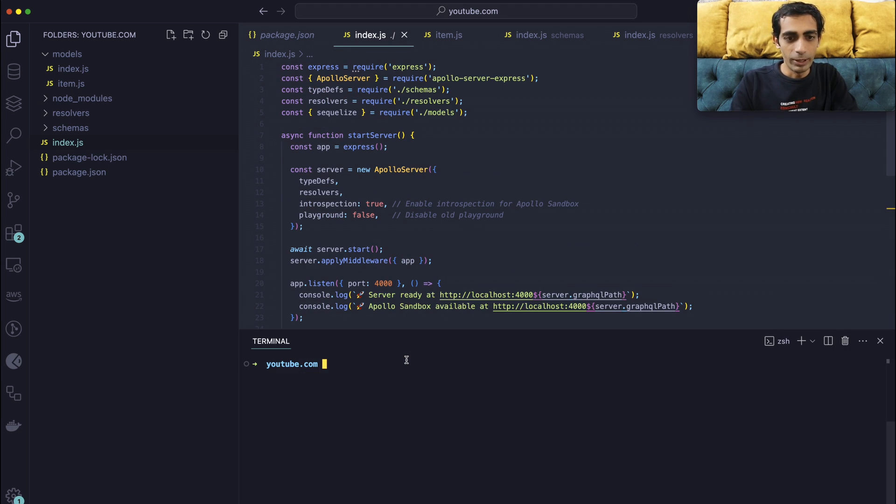
# Rename the package.json test script to start and have it run nodemon
pyautogui.write('npm start')
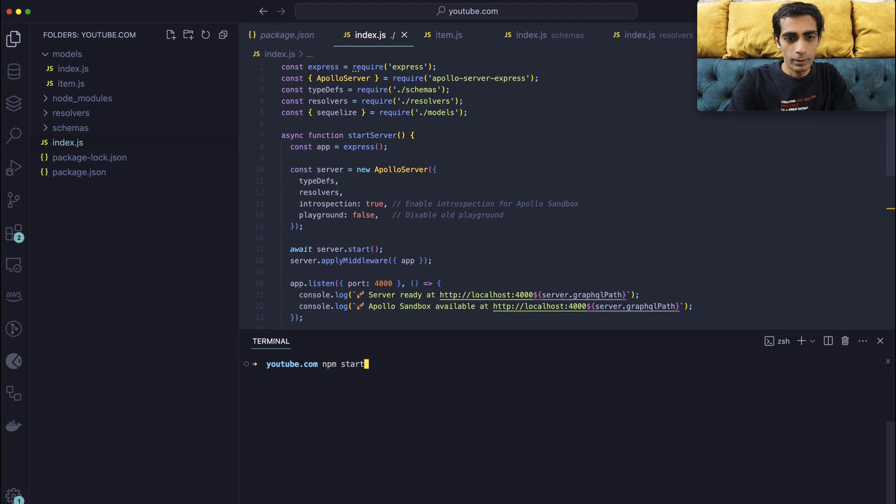
pyautogui.click(79, 172)
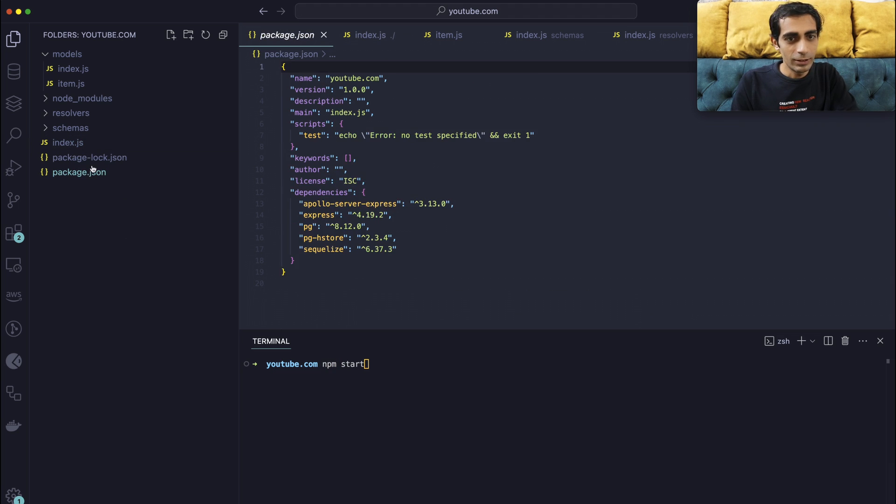
pyautogui.write('sta')
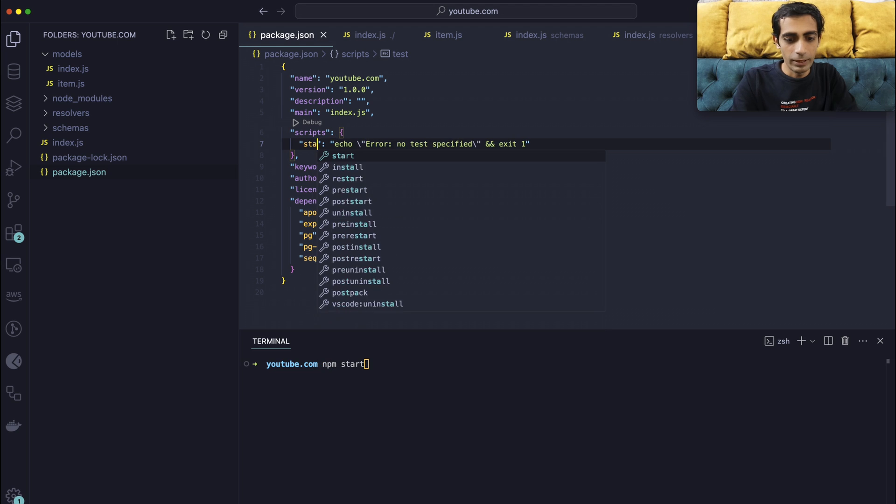
pyautogui.click(344, 156)
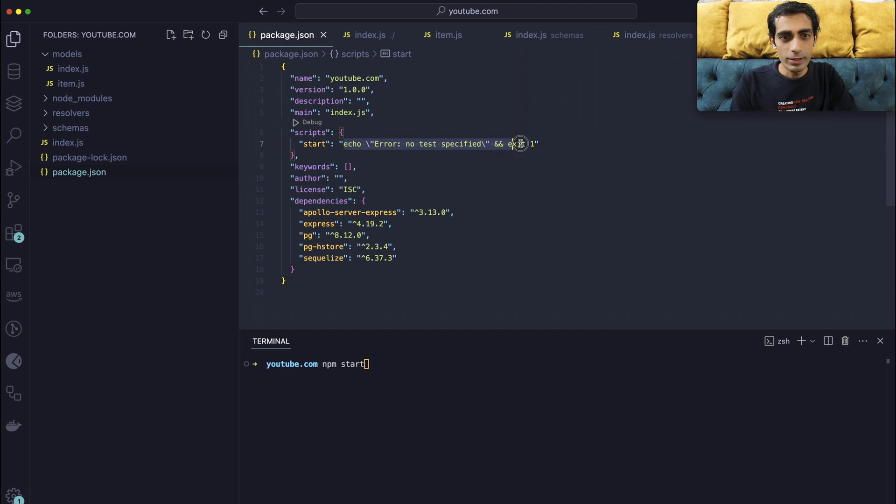
pyautogui.write('nodemo"')
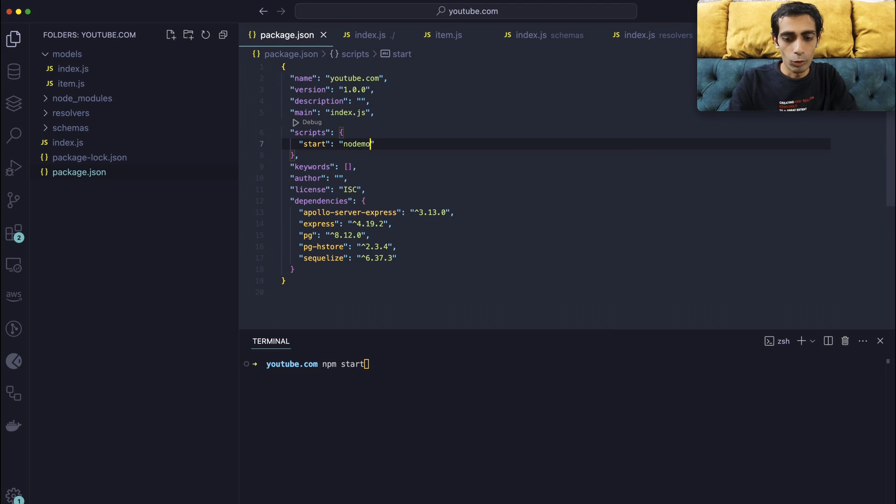
pyautogui.write('n')
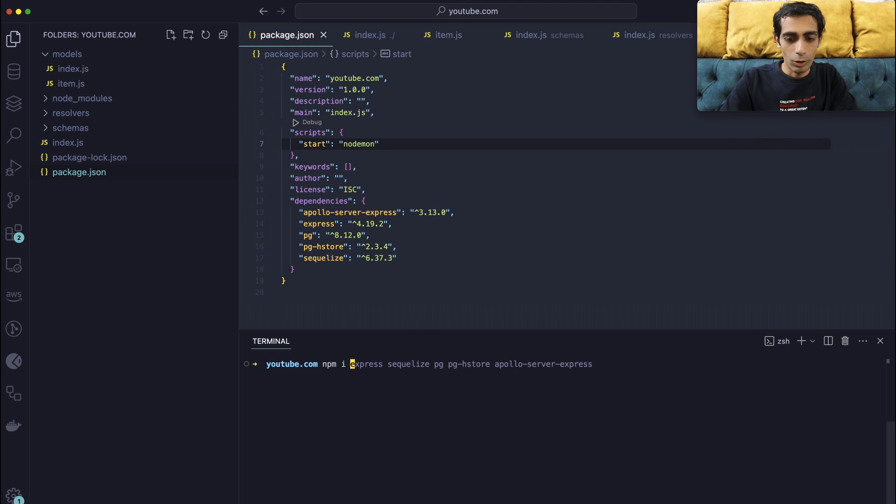
# Finish the start script as 'nodemon index' and install nodemon with npm i -D nodemon
pyautogui.write('npm i -D nodemon')
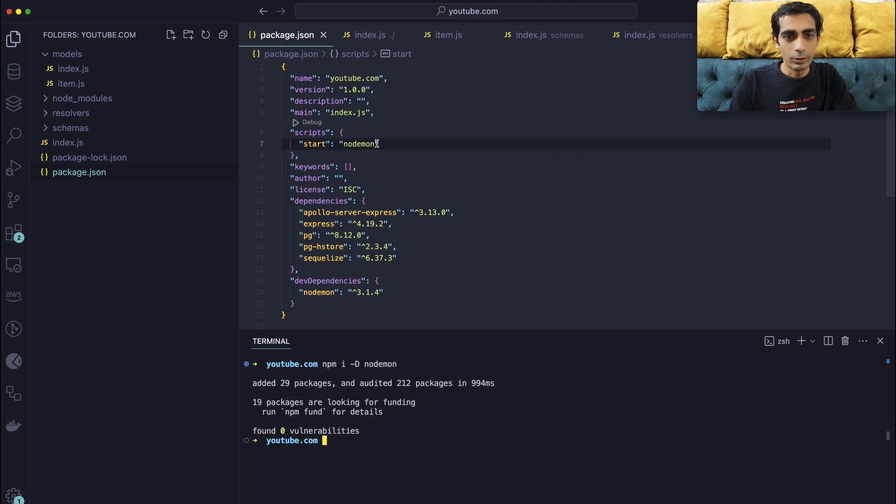
pyautogui.write('index')
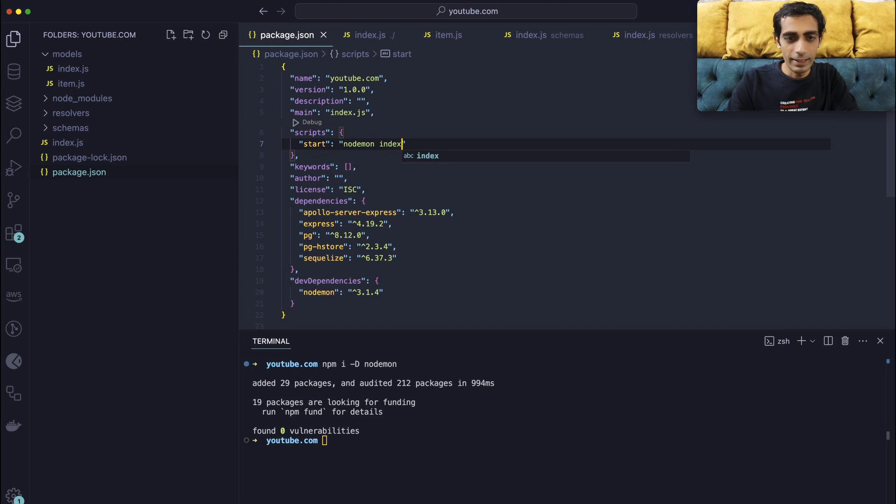
pyautogui.moveTo(403, 468)
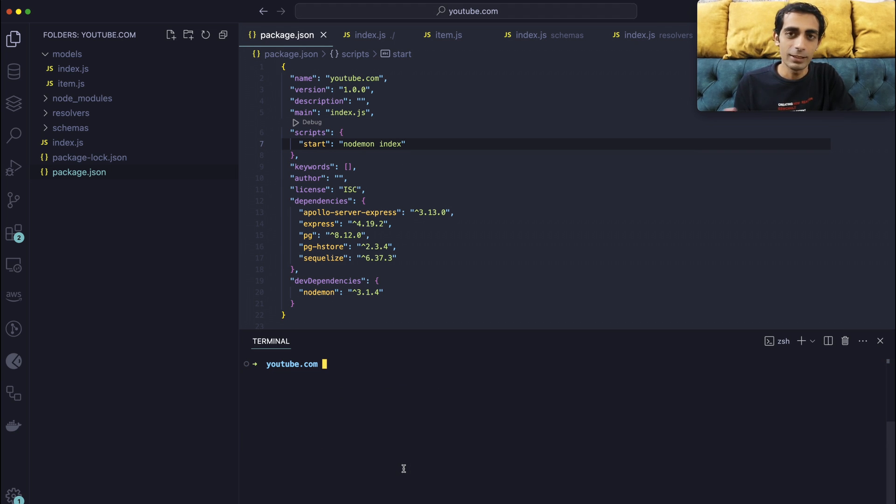
pyautogui.write('npm i -D nodemon')
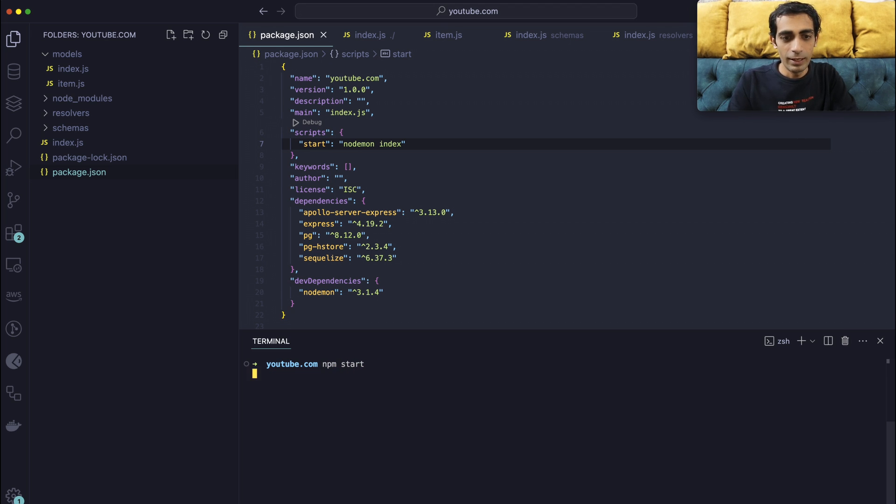
# Launch the server with npm start, stop it, and begin a new root file
pyautogui.press('Enter')
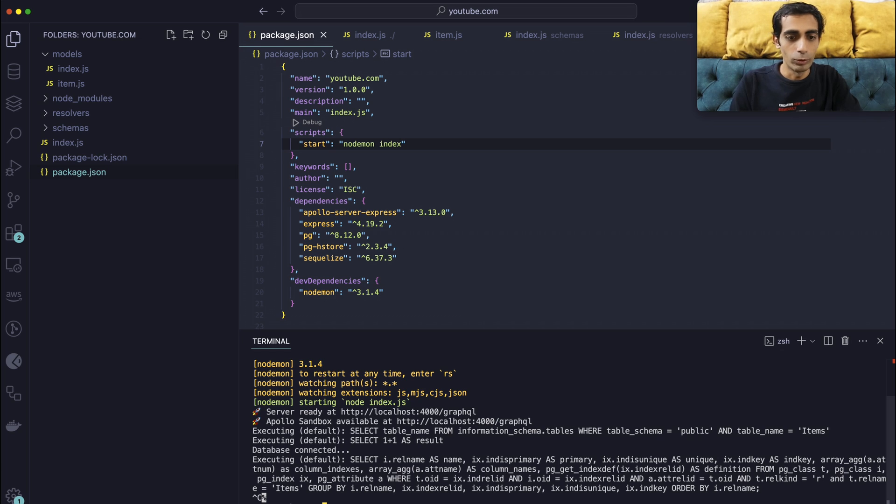
pyautogui.click(171, 35)
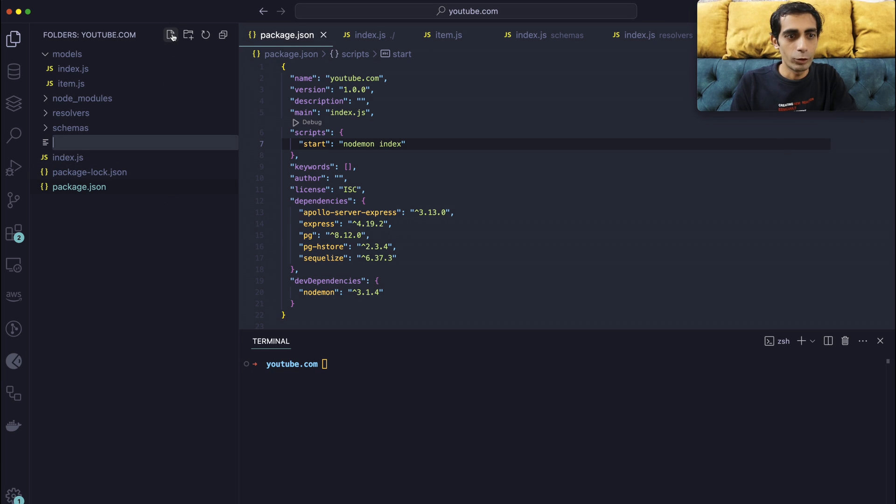
# Create docker-compose.yml for Postgres 13, run docker compose up --build, then npm start
pyautogui.write('docker-')
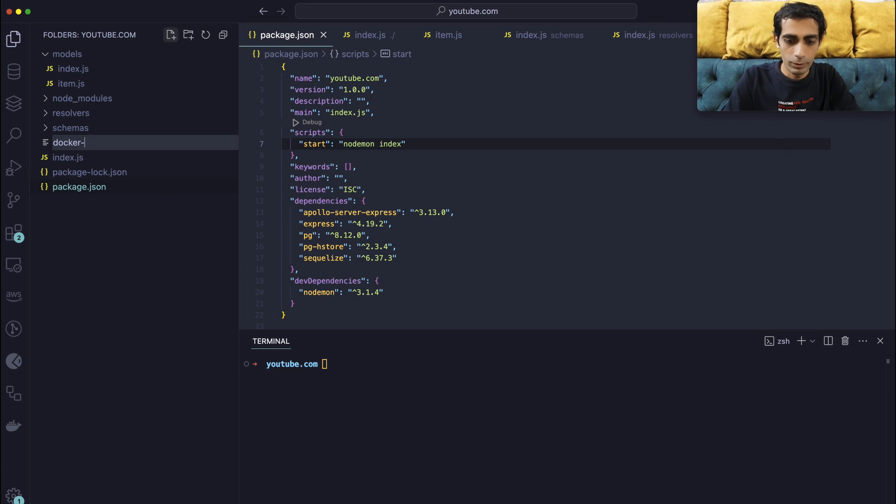
pyautogui.write('compose.')
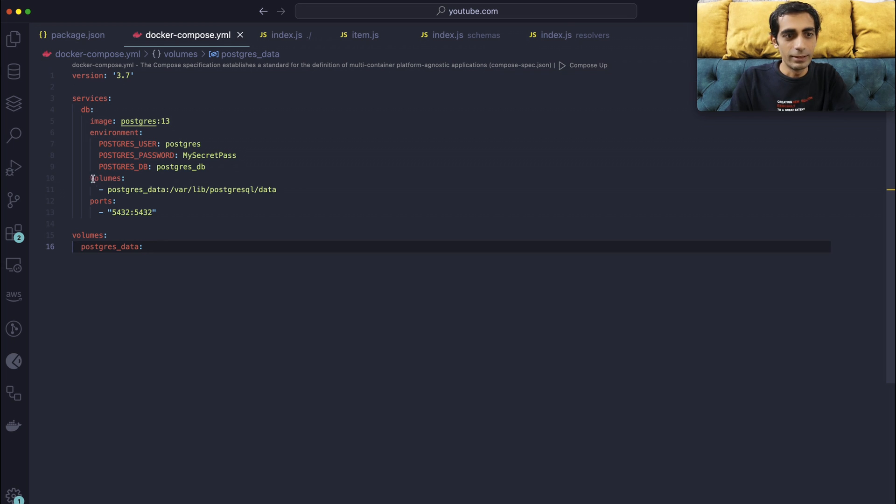
pyautogui.moveTo(204, 246)
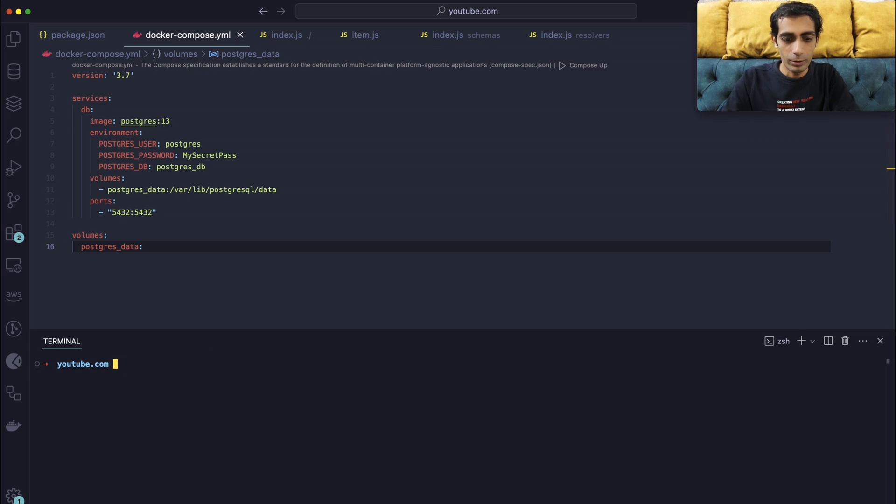
pyautogui.write('docker compose up --build')
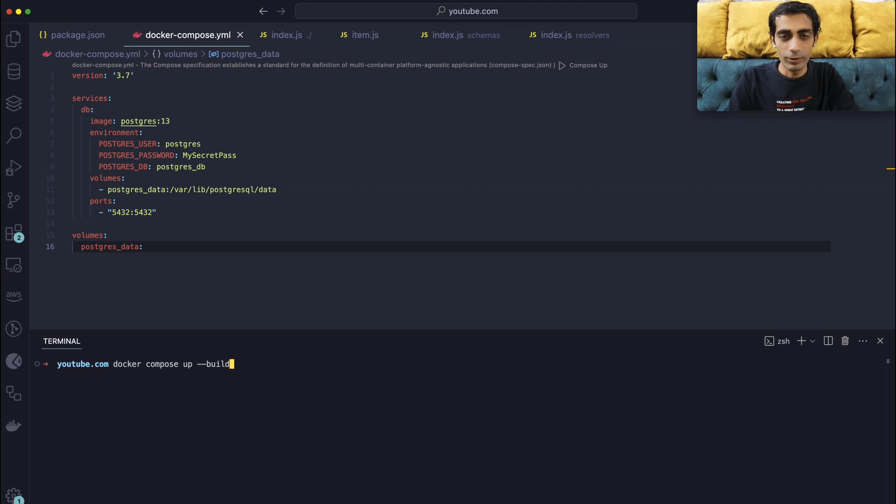
pyautogui.moveTo(213, 125)
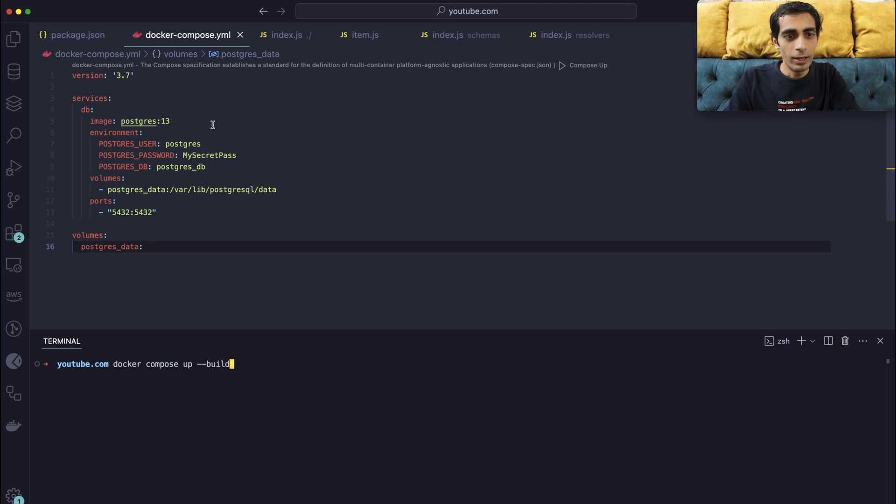
pyautogui.moveTo(246, 372)
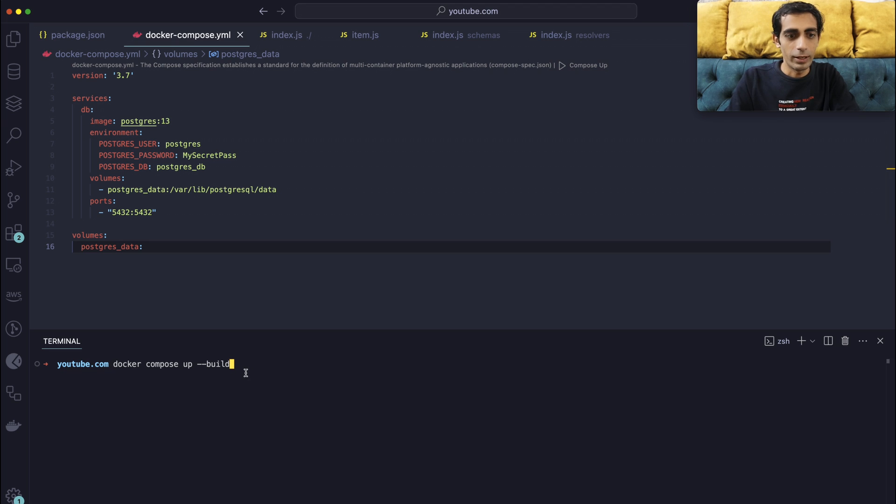
pyautogui.moveTo(223, 399)
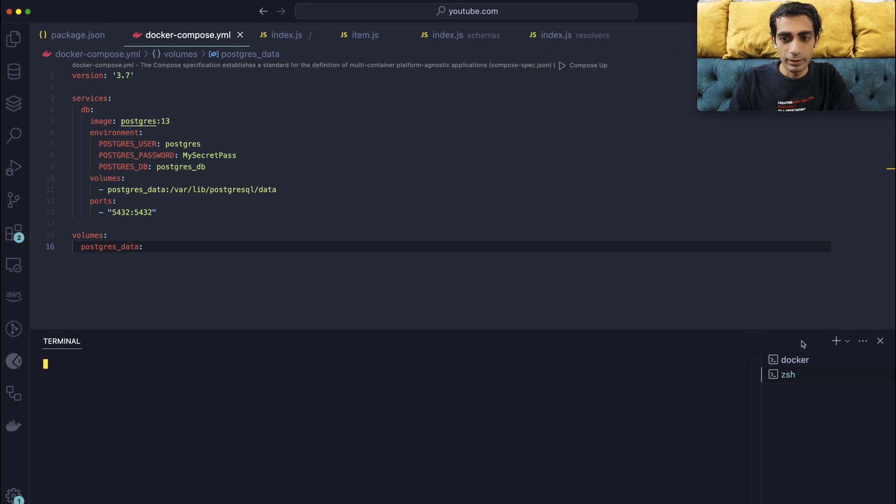
pyautogui.write('npm start')
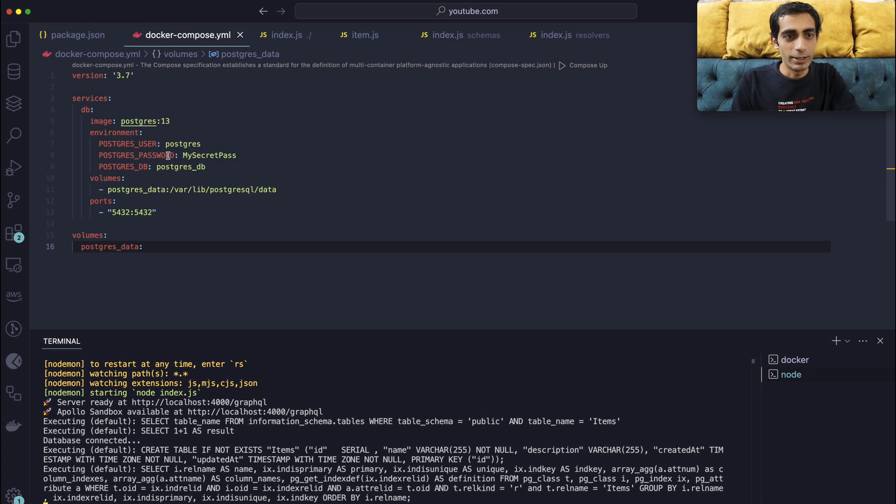
pyautogui.moveTo(260, 189)
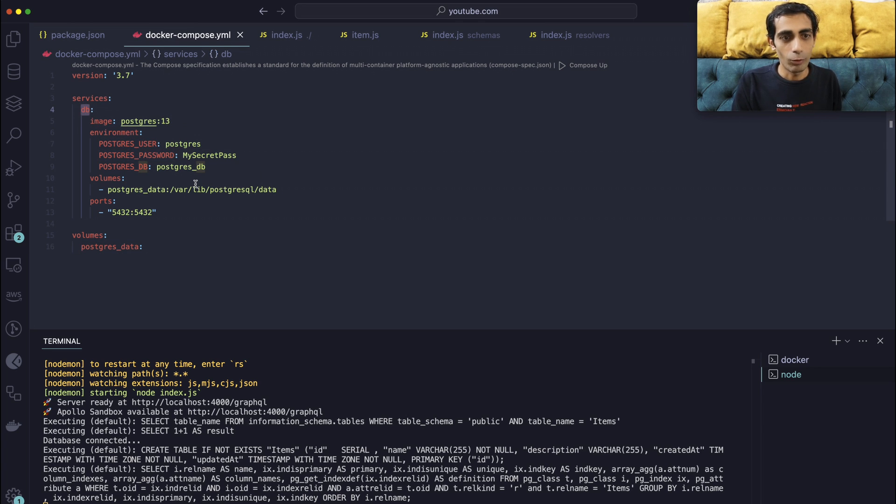
pyautogui.click(206, 166)
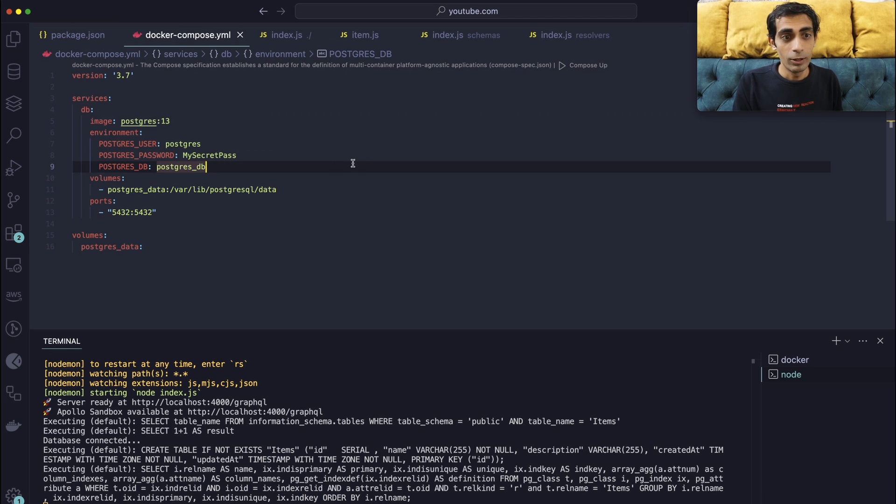
pyautogui.doubleClick(209, 155)
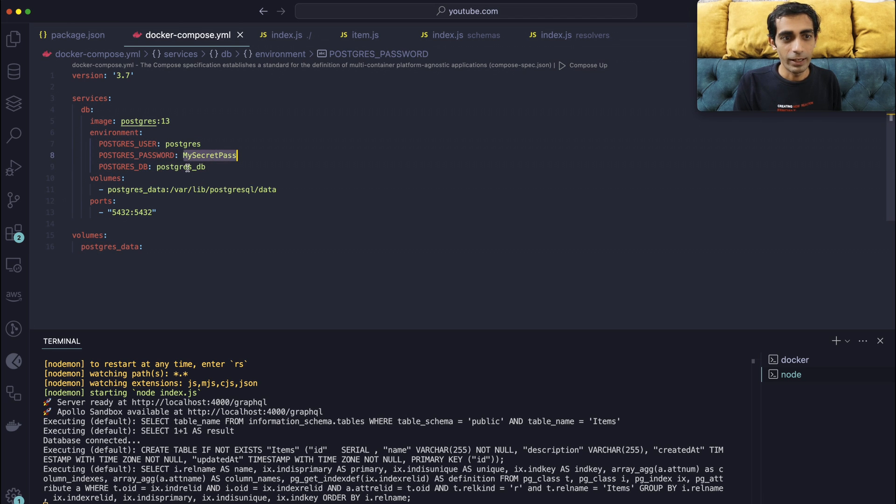
pyautogui.click(284, 35)
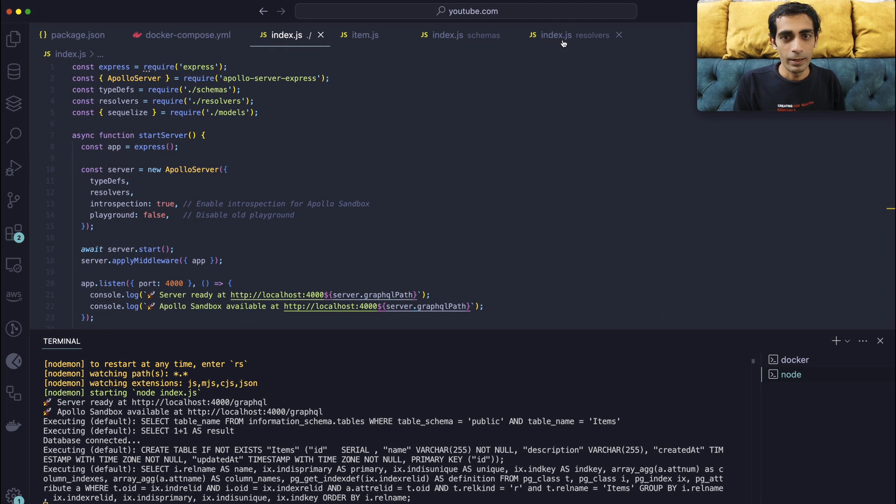
pyautogui.click(365, 35)
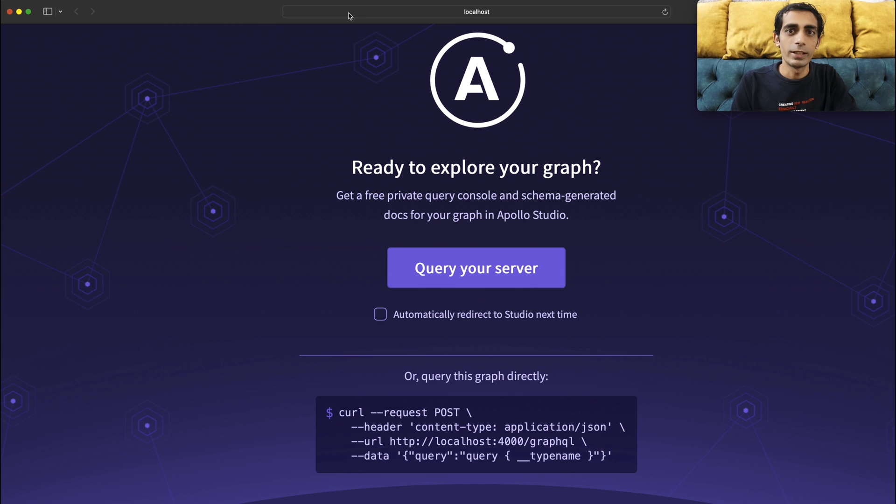
# Send the local graph to Apollo Studio from Safari, then go back to the address bar
pyautogui.click(476, 11)
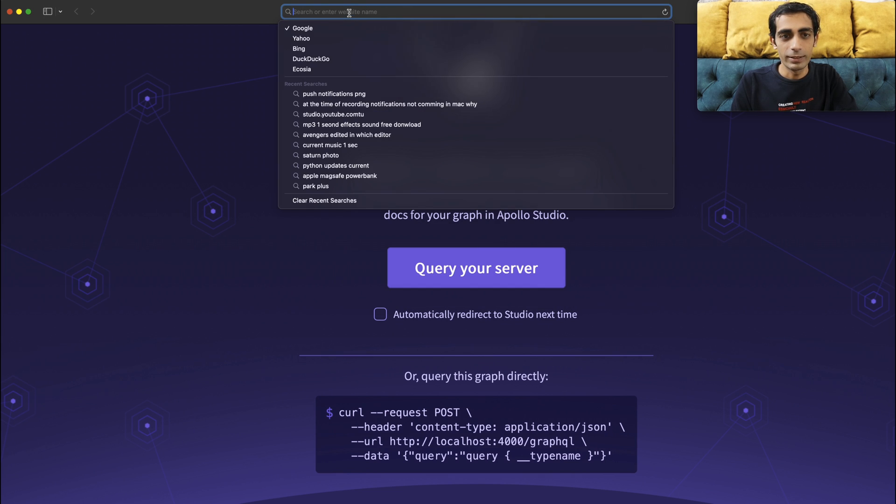
pyautogui.moveTo(227, 284)
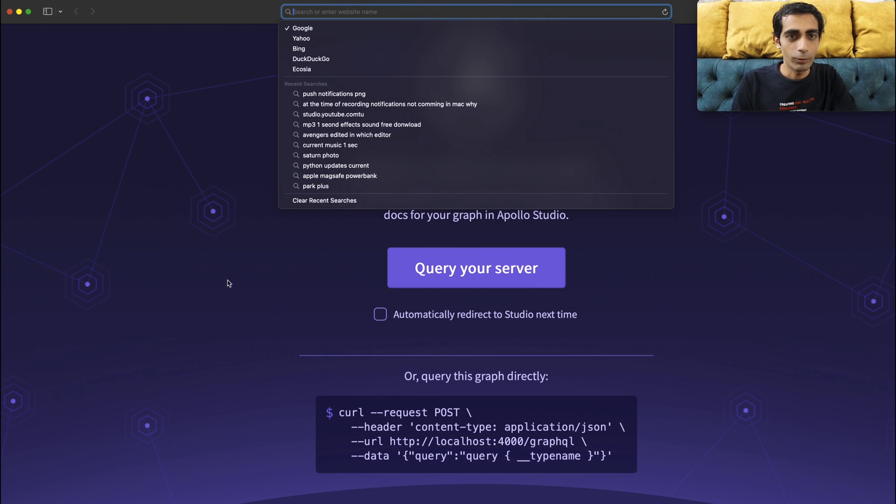
pyautogui.moveTo(178, 181)
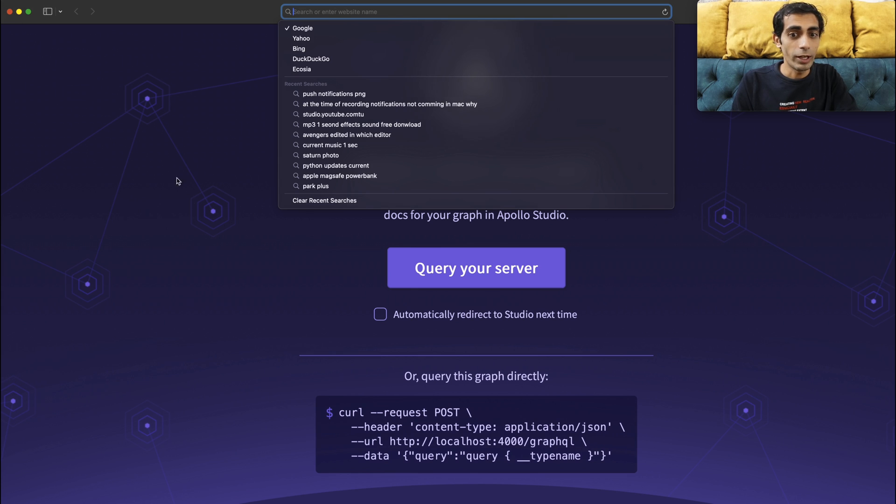
pyautogui.click(476, 268)
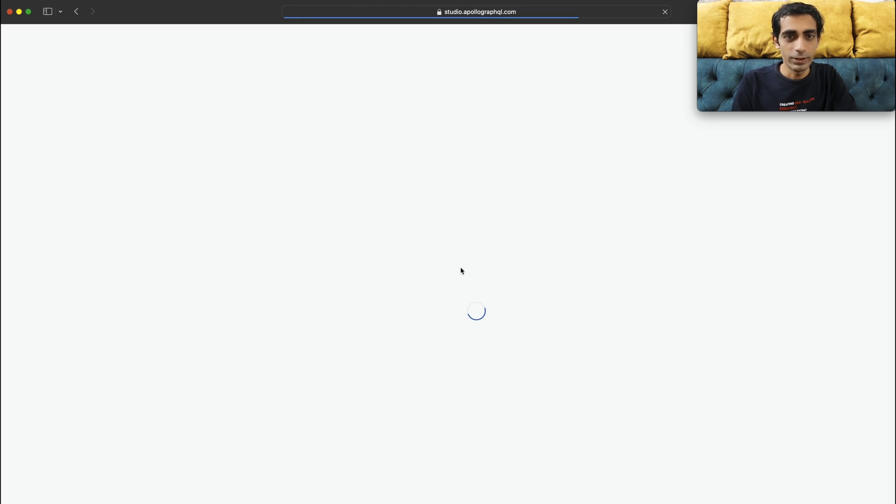
pyautogui.click(477, 11)
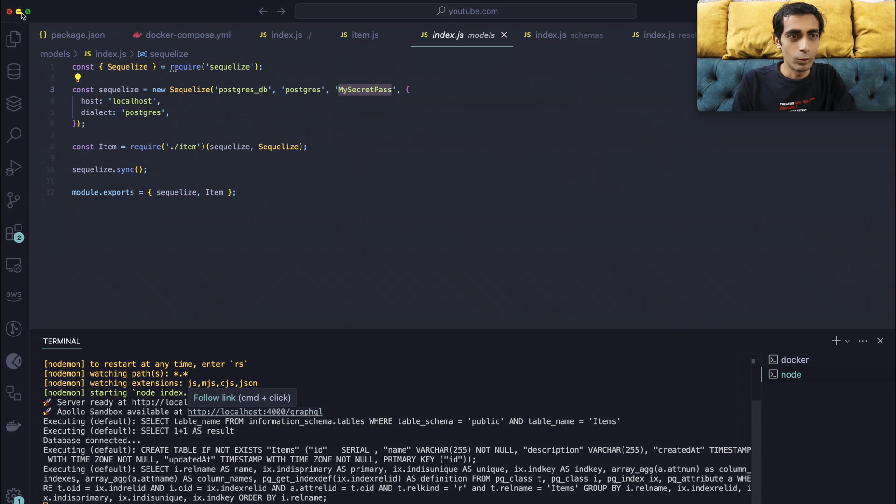
pyautogui.moveTo(463, 300)
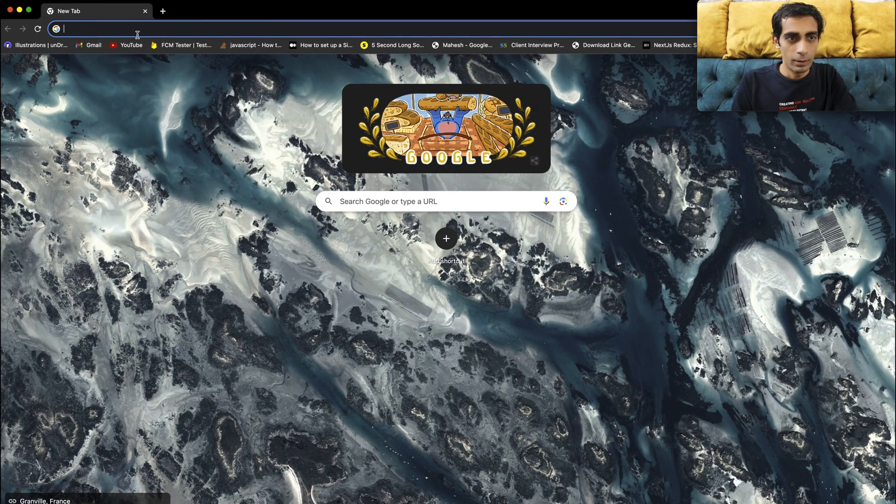
# Open Apollo Sandbox for localhost:4000 and run createItem, returning New Item 1 with id 1
pyautogui.write('studio.apollographql.com/sandbox/explorer?endpoint=http%3A%2F%2Flocalhost%3A4000%2Fgraphql')
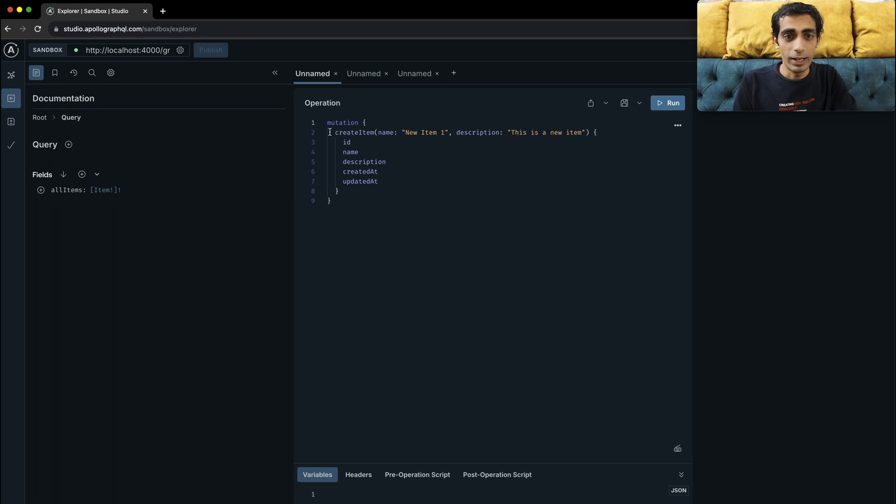
pyautogui.moveTo(331, 132); pyautogui.dragTo(339, 191)
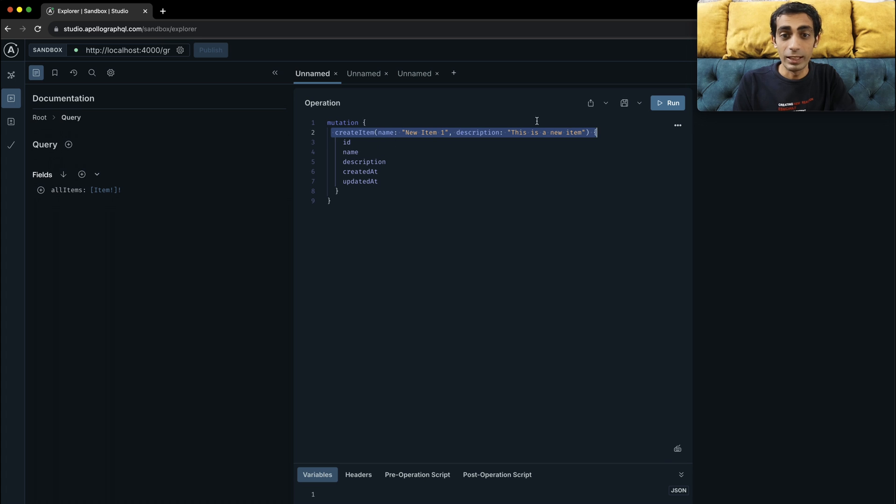
pyautogui.click(668, 103)
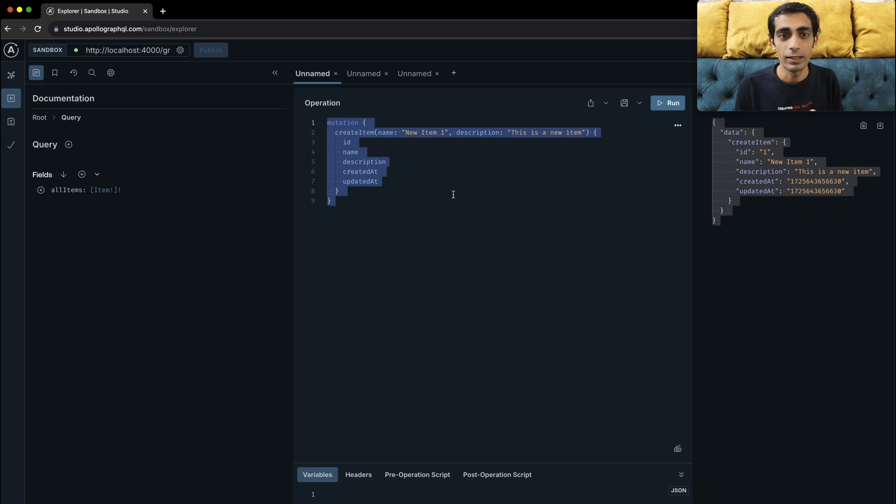
pyautogui.click(363, 73)
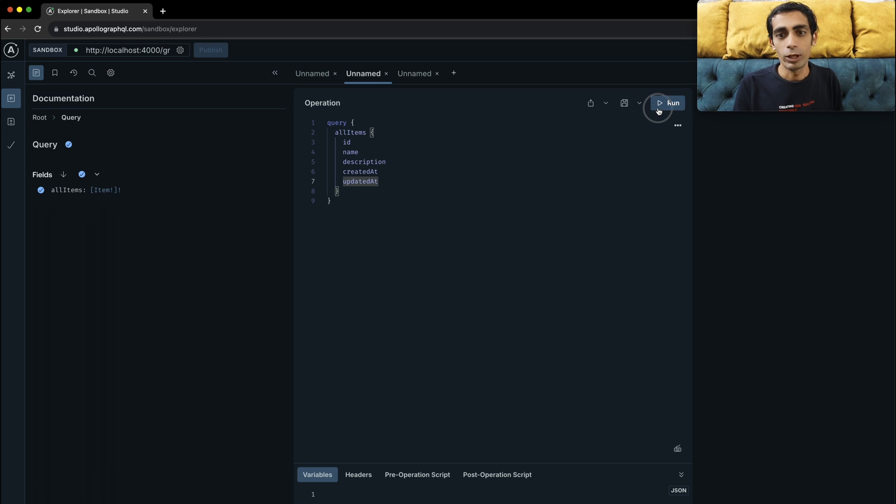
# Run the allItems query returning item id 1, then trim fields to name
pyautogui.click(667, 102)
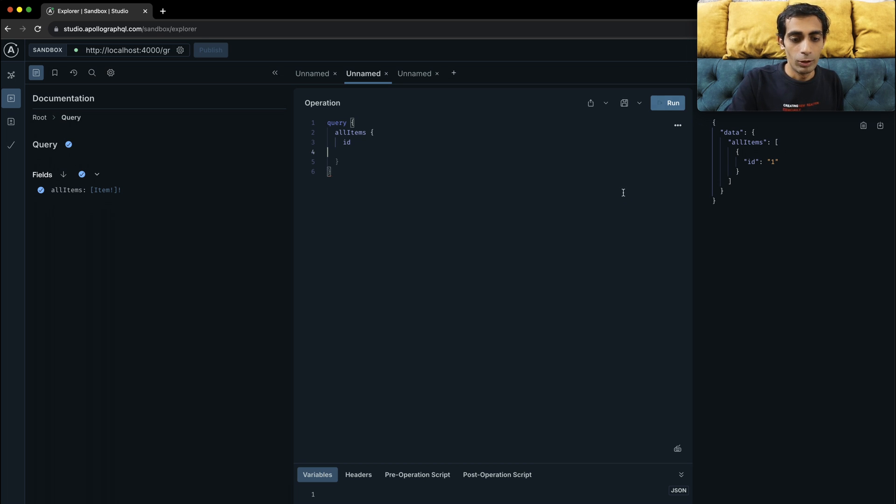
pyautogui.write('name')
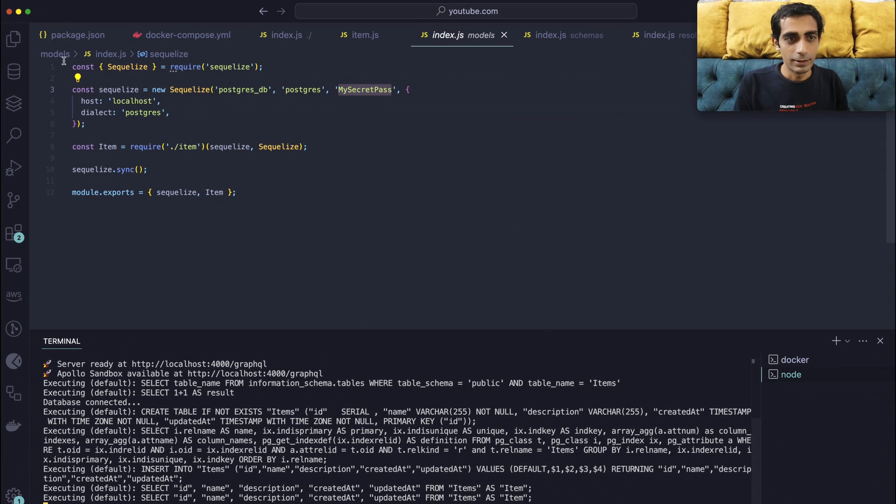
# Review the INSERT and SELECT server log, then collapse the Explorer folders beside item.js
pyautogui.click(14, 39)
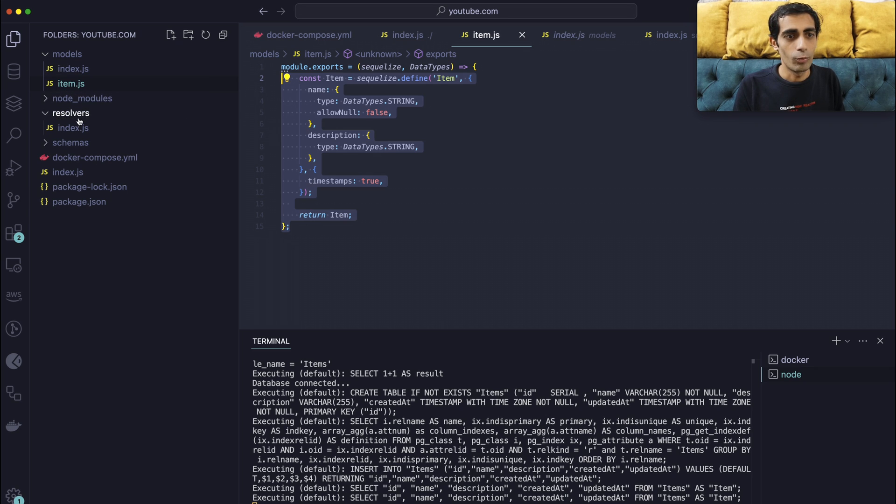
pyautogui.click(67, 54)
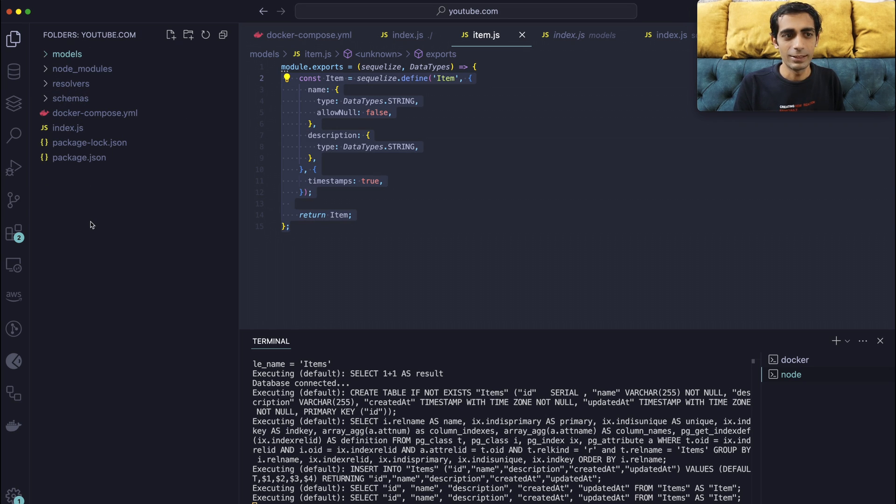